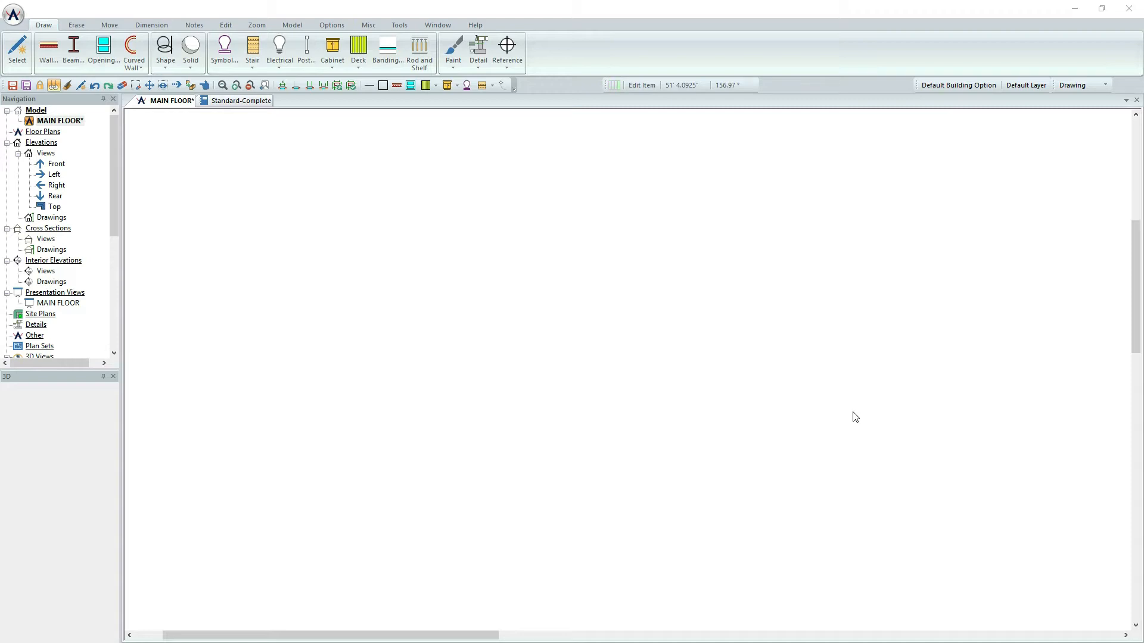
pyautogui.moveTo(248, 164)
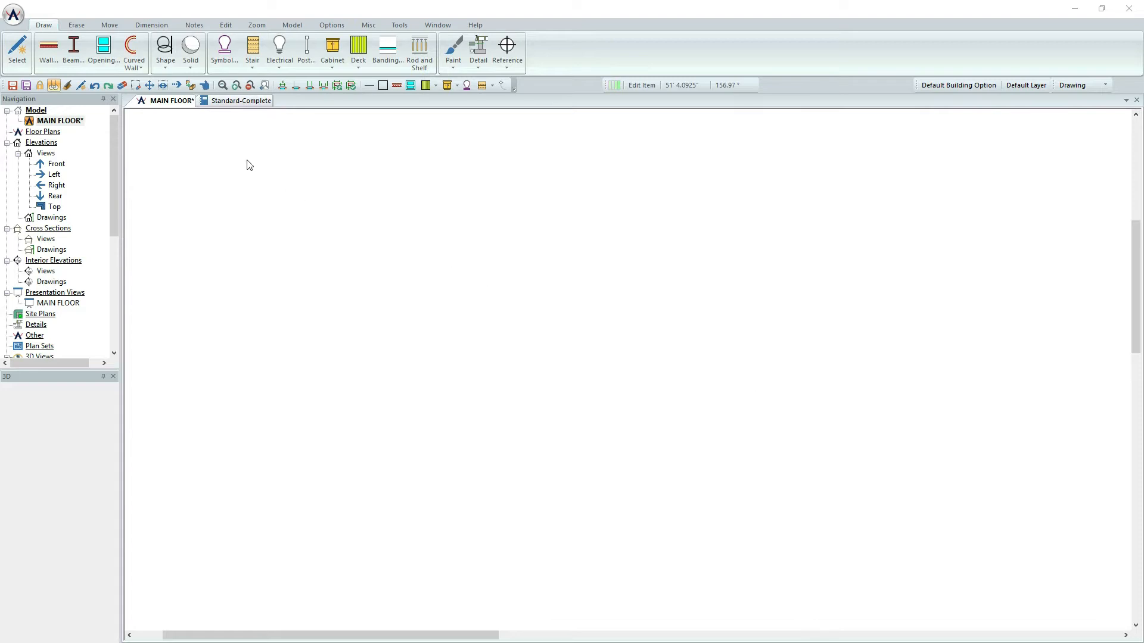
# Step: Choose the 2x6/Brick wall type and draw a horizontal wall segment
pyautogui.click(46, 37)
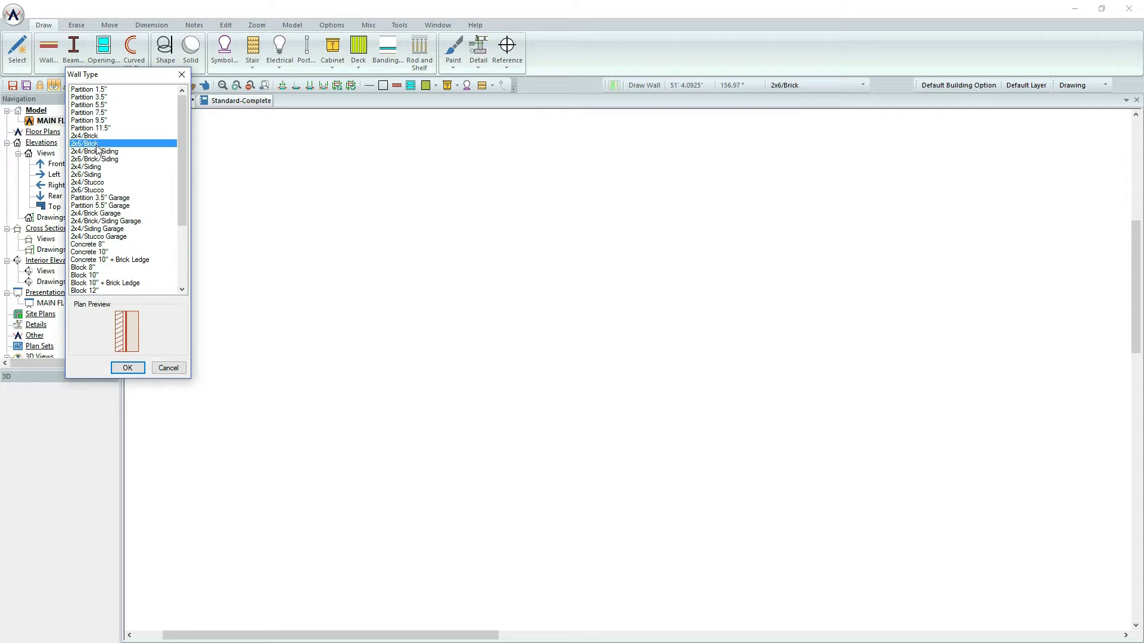
pyautogui.moveTo(100, 252)
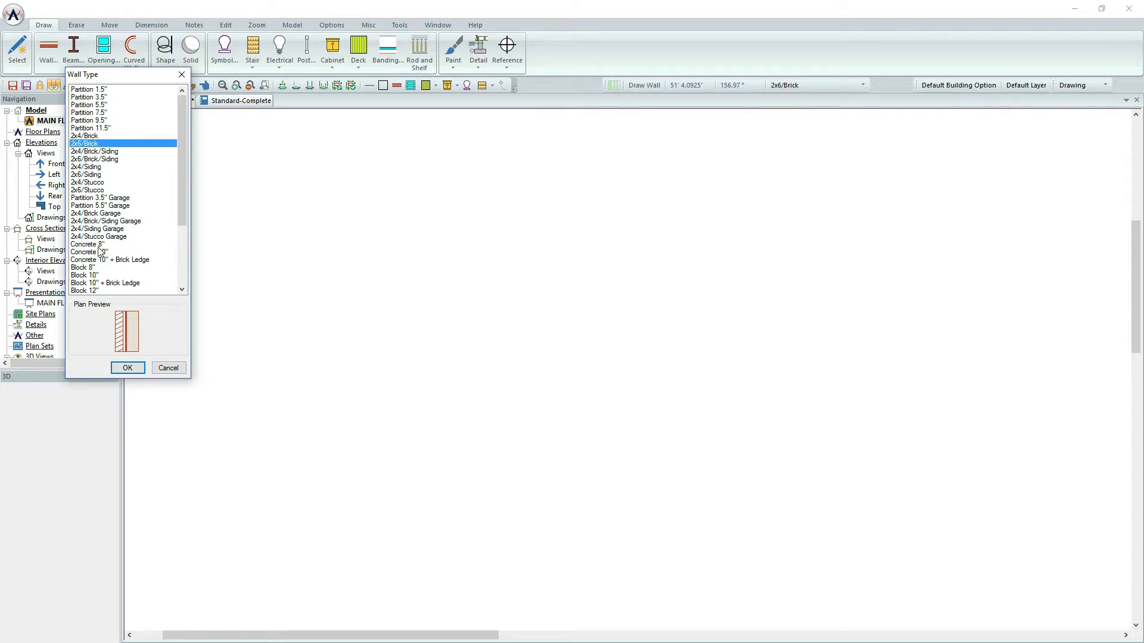
pyautogui.click(127, 368)
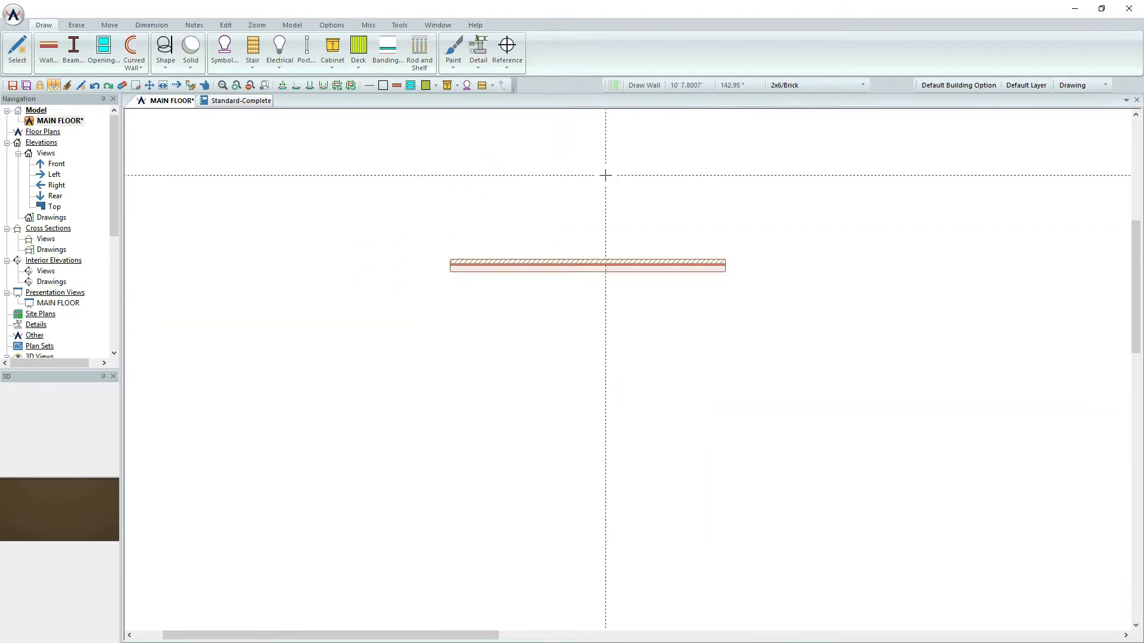
pyautogui.moveTo(606, 310)
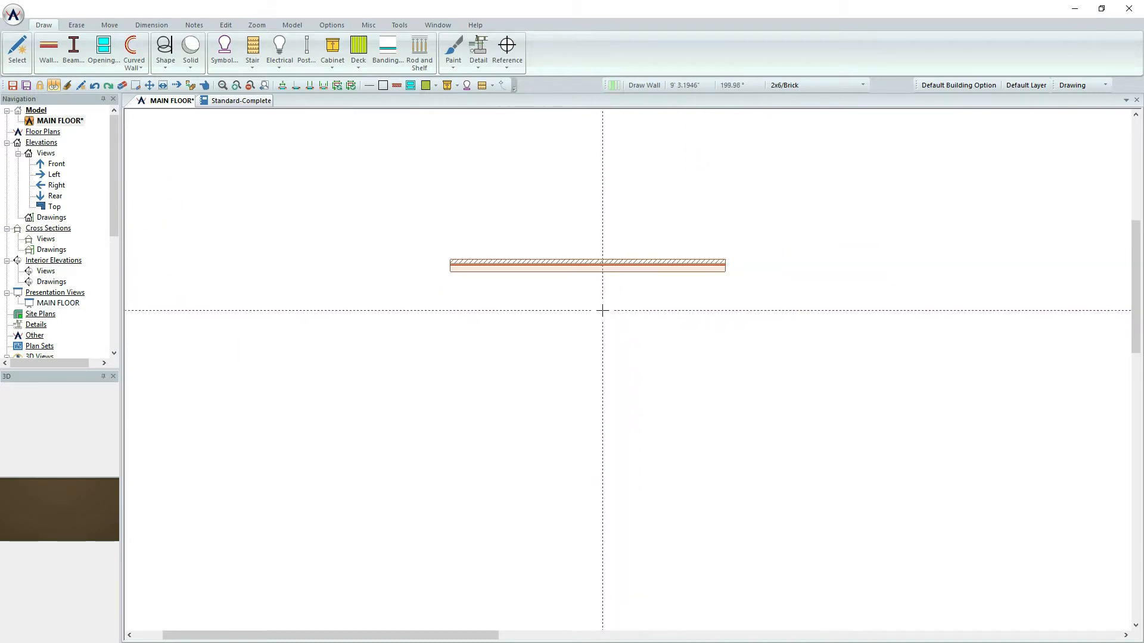
# Step: Edit the brick wall and view its brick, sheathing, stud and drywall layers
pyautogui.rightClick(587, 267)
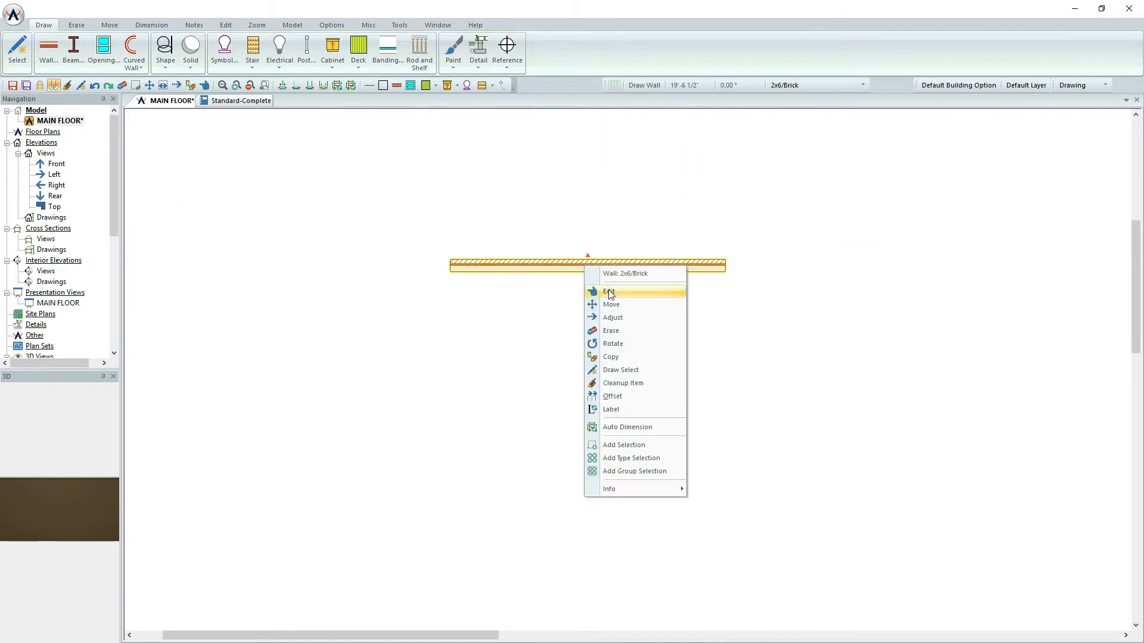
pyautogui.click(607, 292)
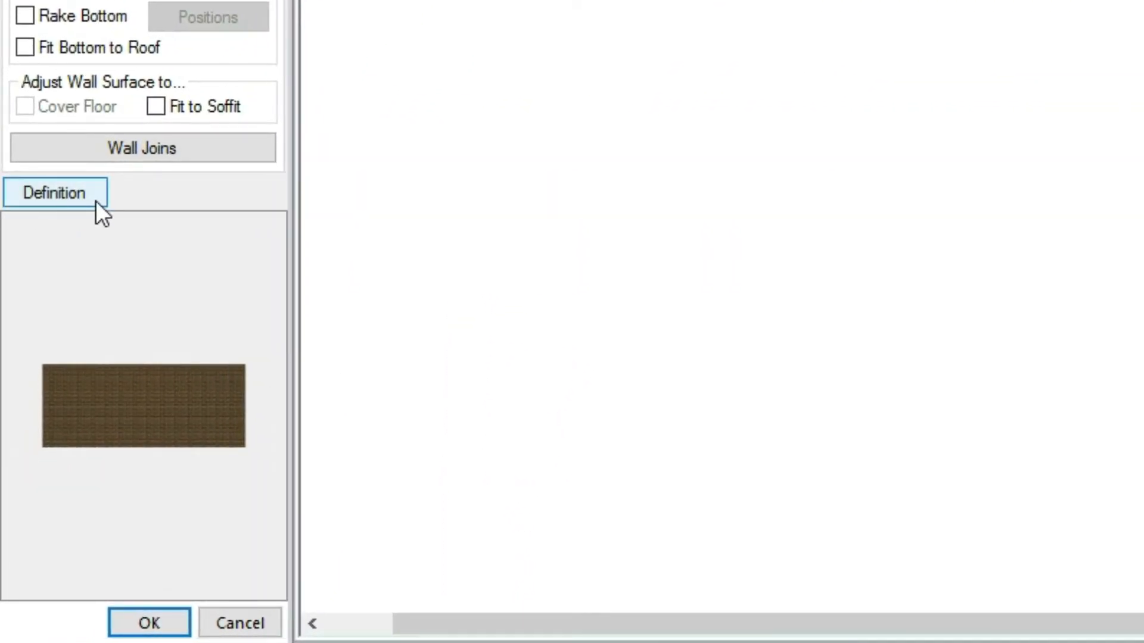
pyautogui.click(56, 192)
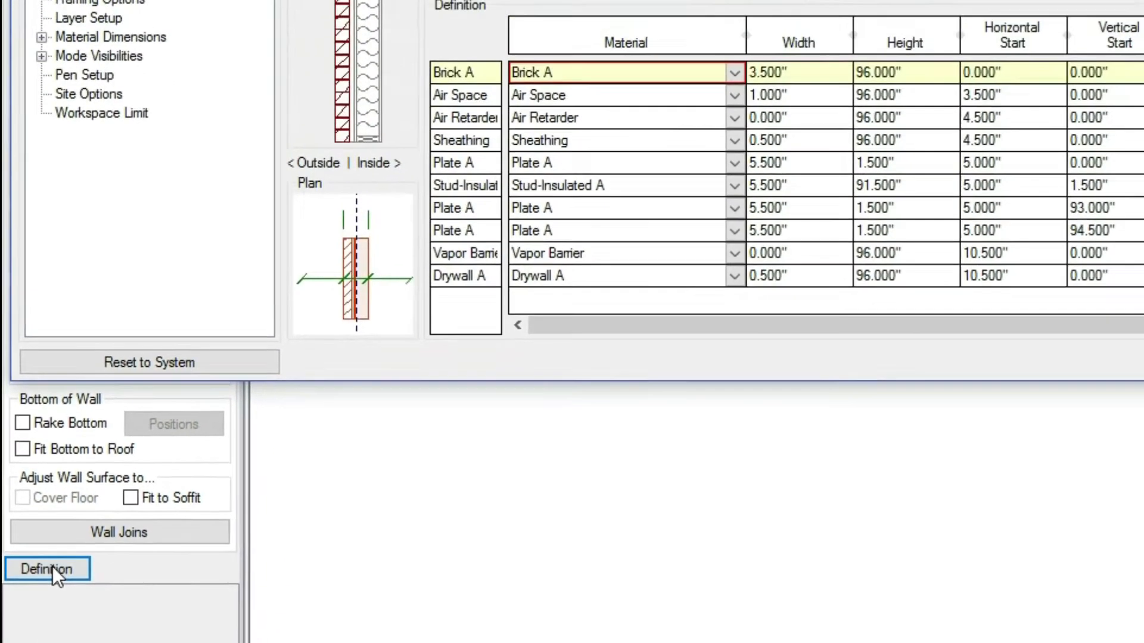
pyautogui.click(48, 569)
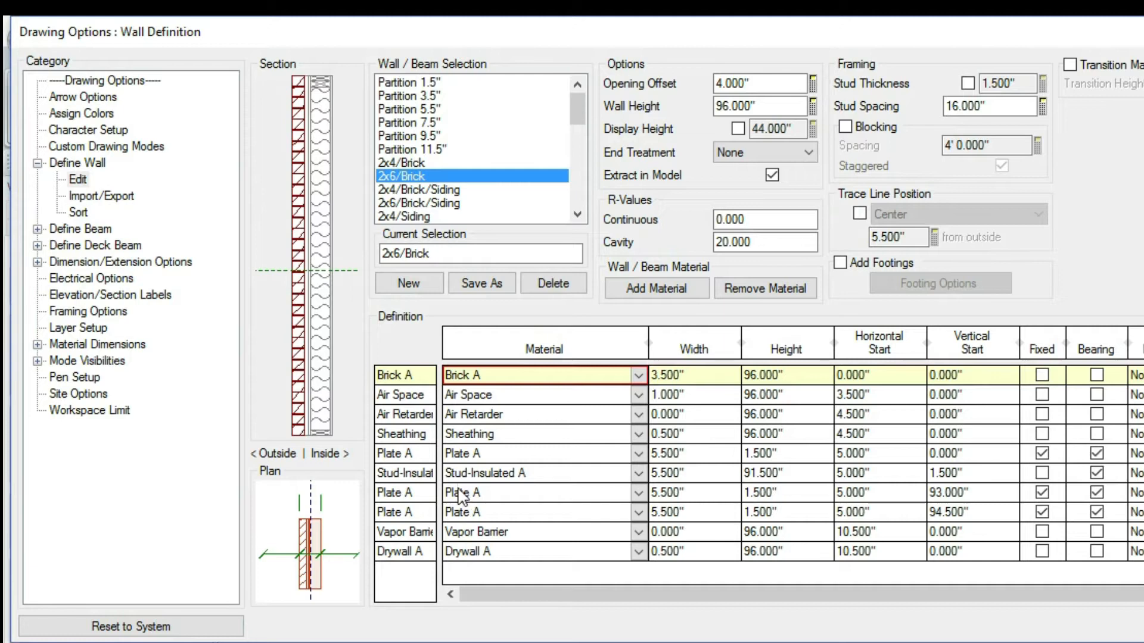
pyautogui.moveTo(457, 395)
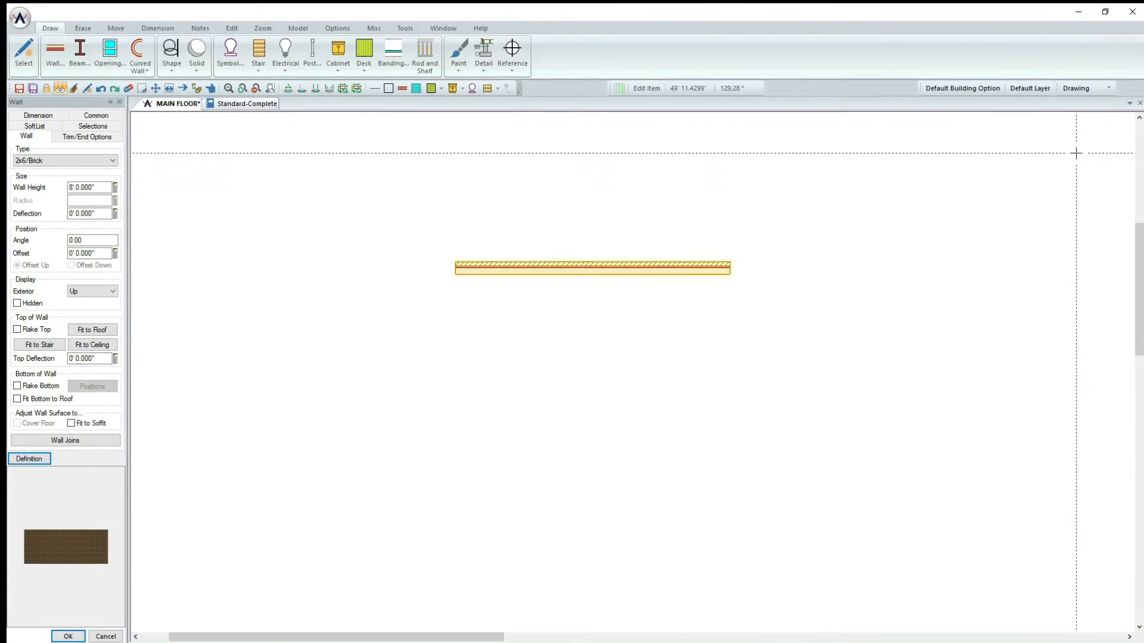
pyautogui.click(1112, 88)
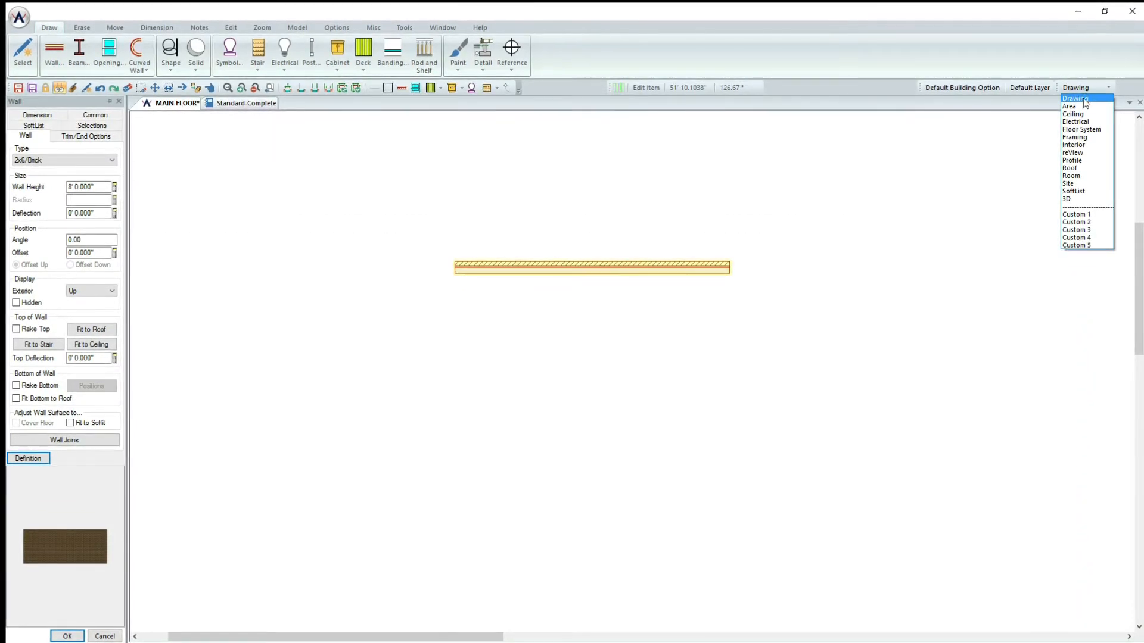
pyautogui.click(1074, 136)
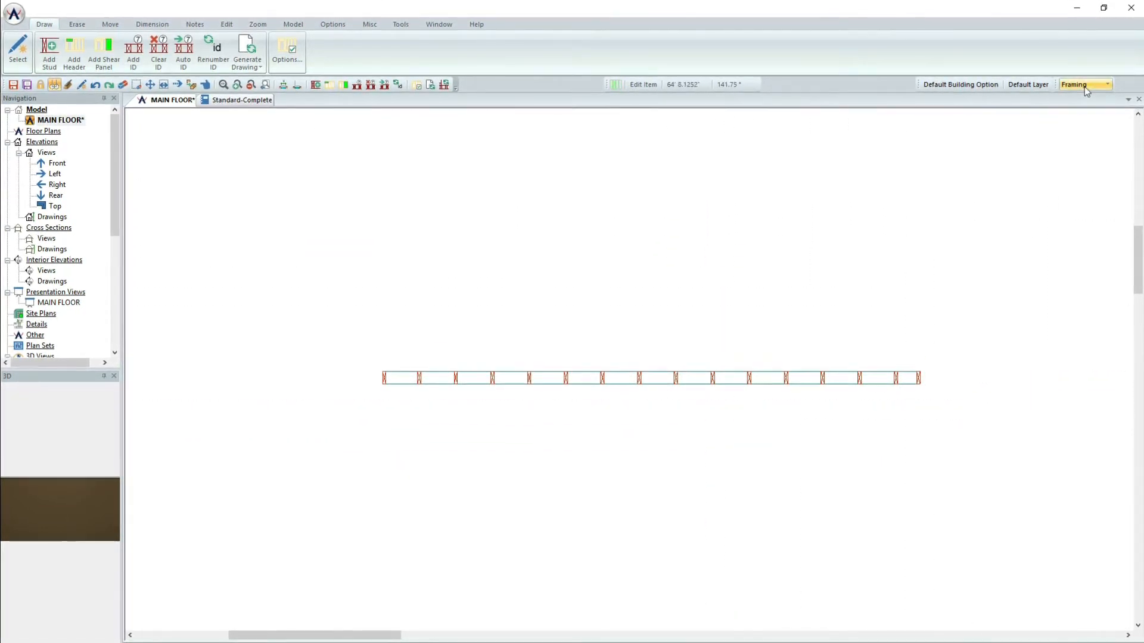
pyautogui.click(1112, 84)
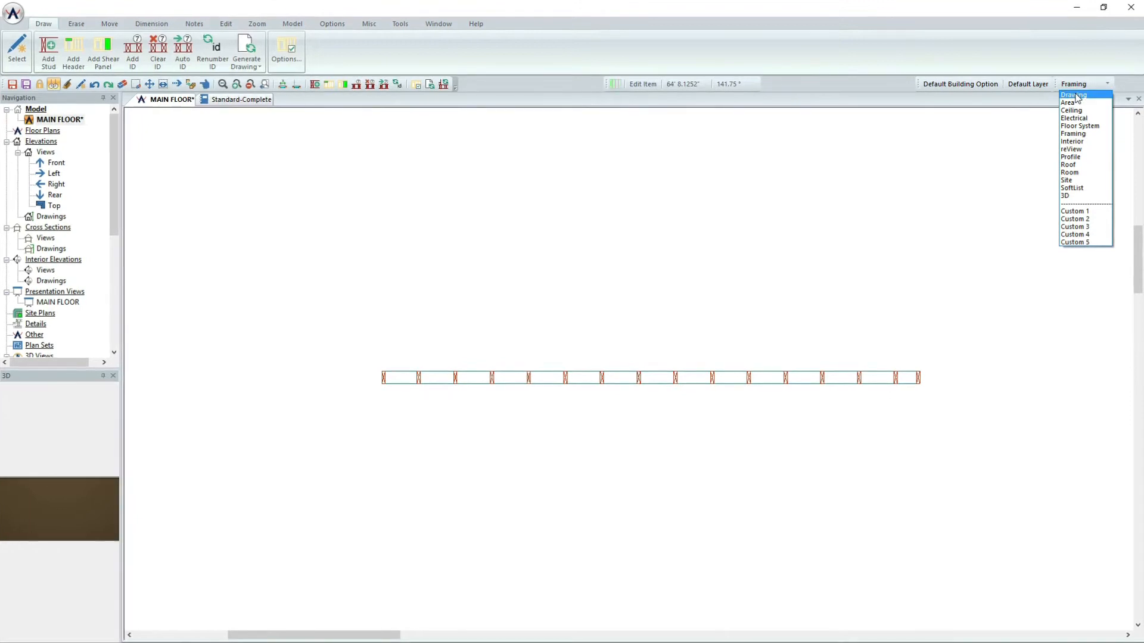
pyautogui.click(1071, 95)
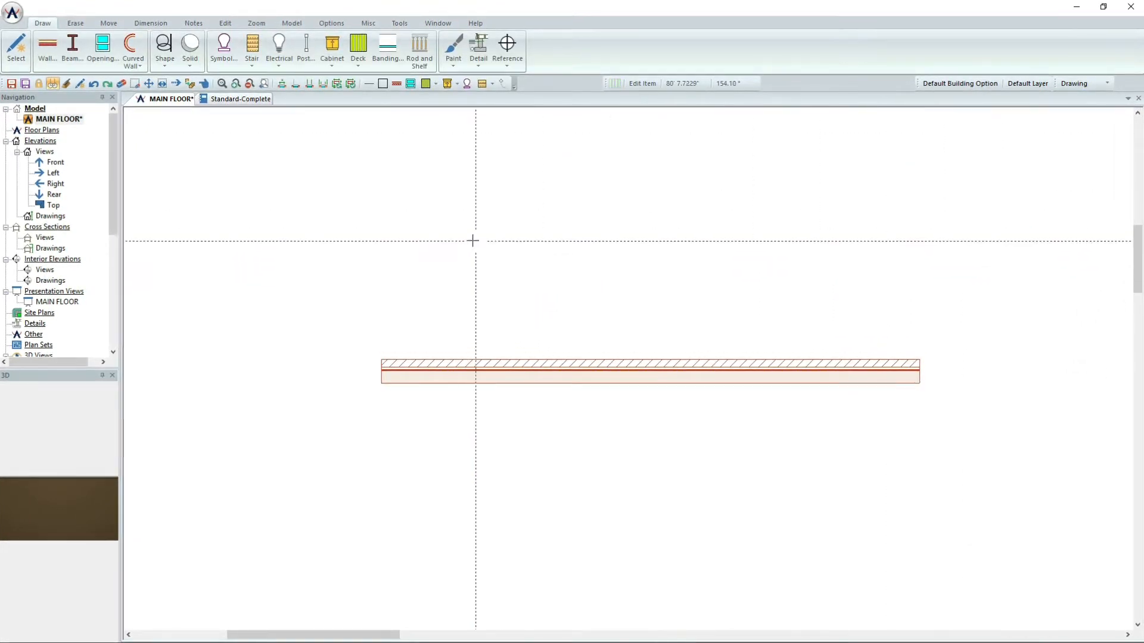
# Step: Show the Standard-Complete SoftList report with wall framing and masonry quantities
pyautogui.click(239, 99)
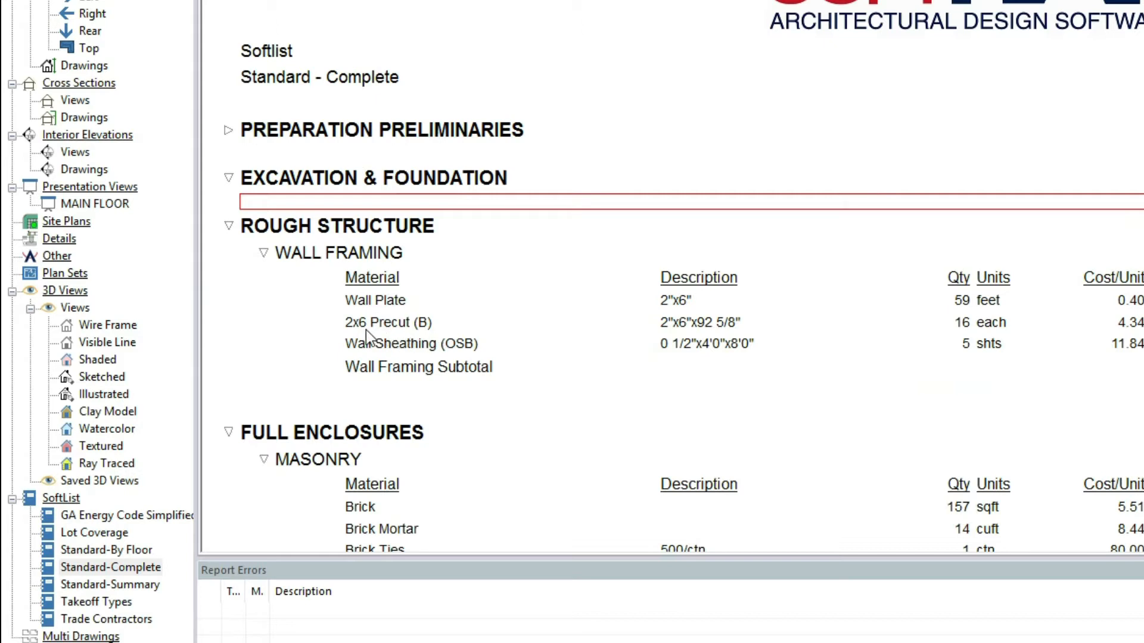
pyautogui.moveTo(422, 362)
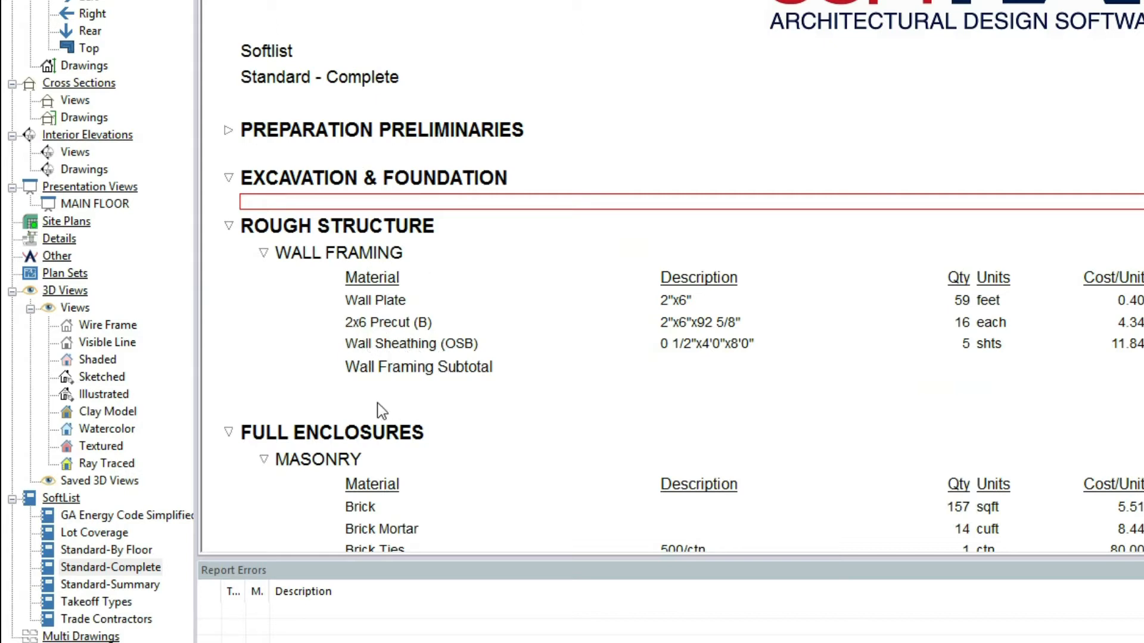
pyautogui.moveTo(360, 412)
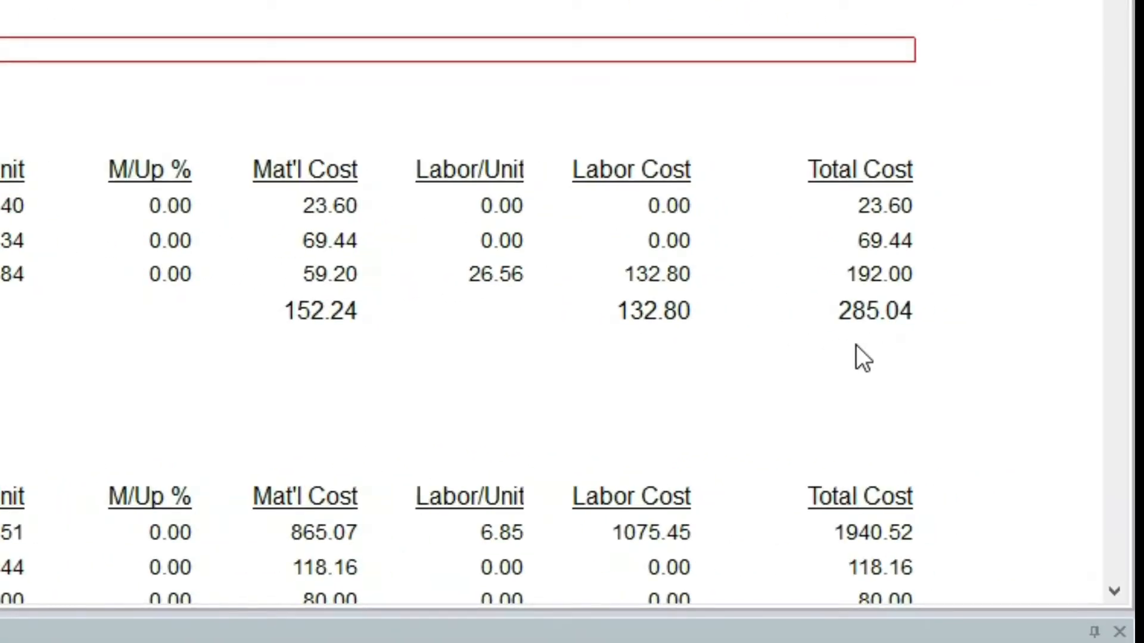
pyautogui.moveTo(875, 367)
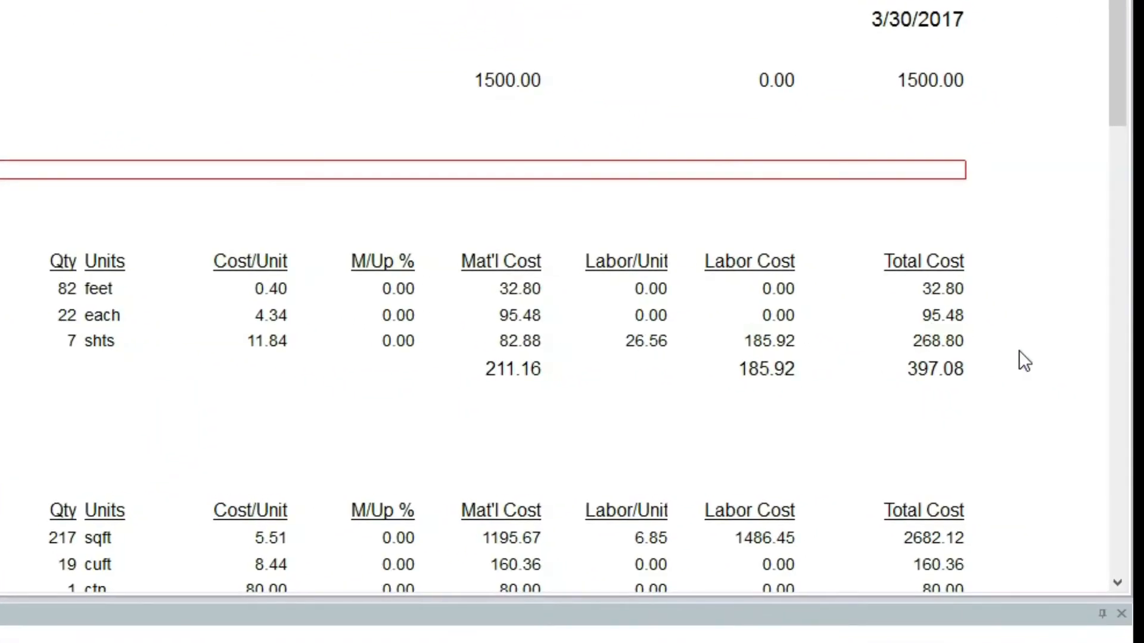
pyautogui.moveTo(905, 406)
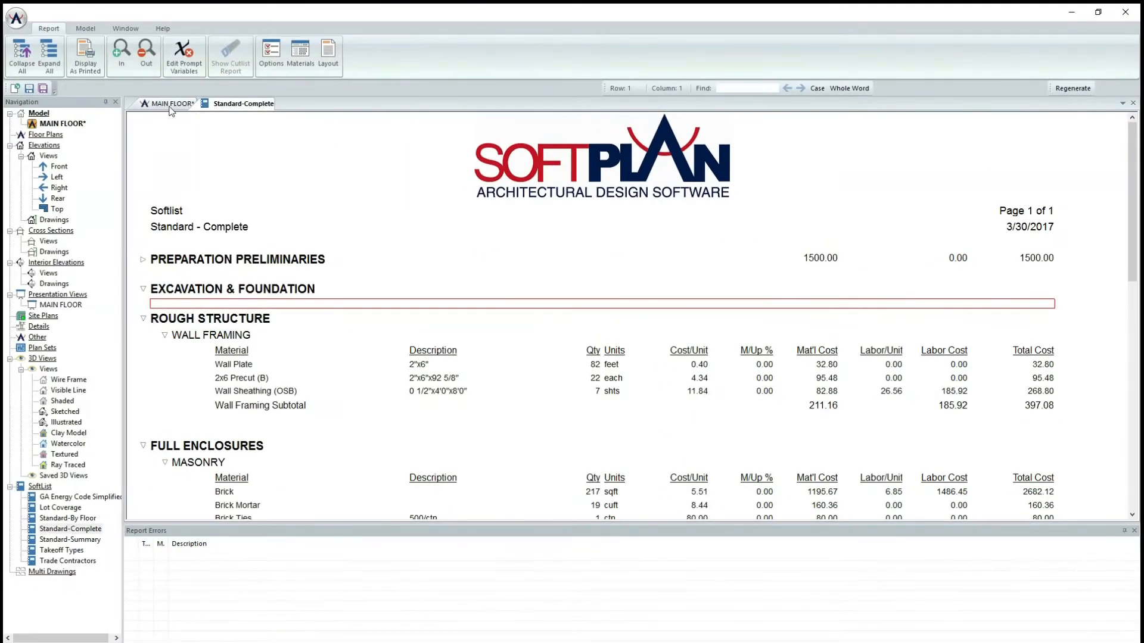
# Step: Switch between plan and report, scrolling past masonry to insulation and drywall costs
pyautogui.click(174, 103)
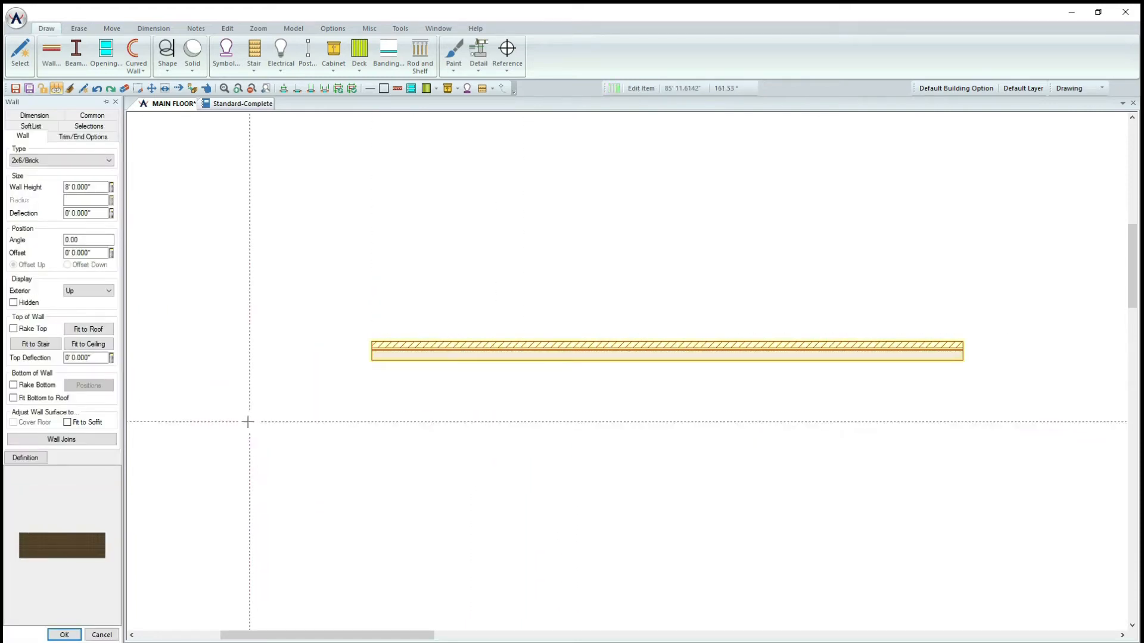
pyautogui.click(25, 458)
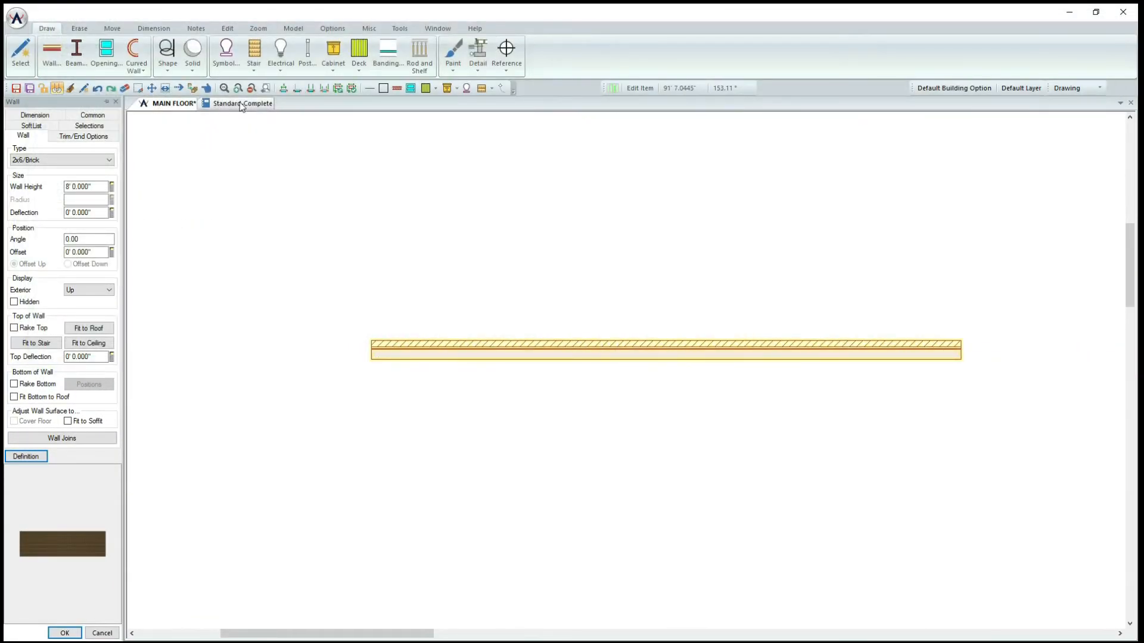
pyautogui.click(241, 103)
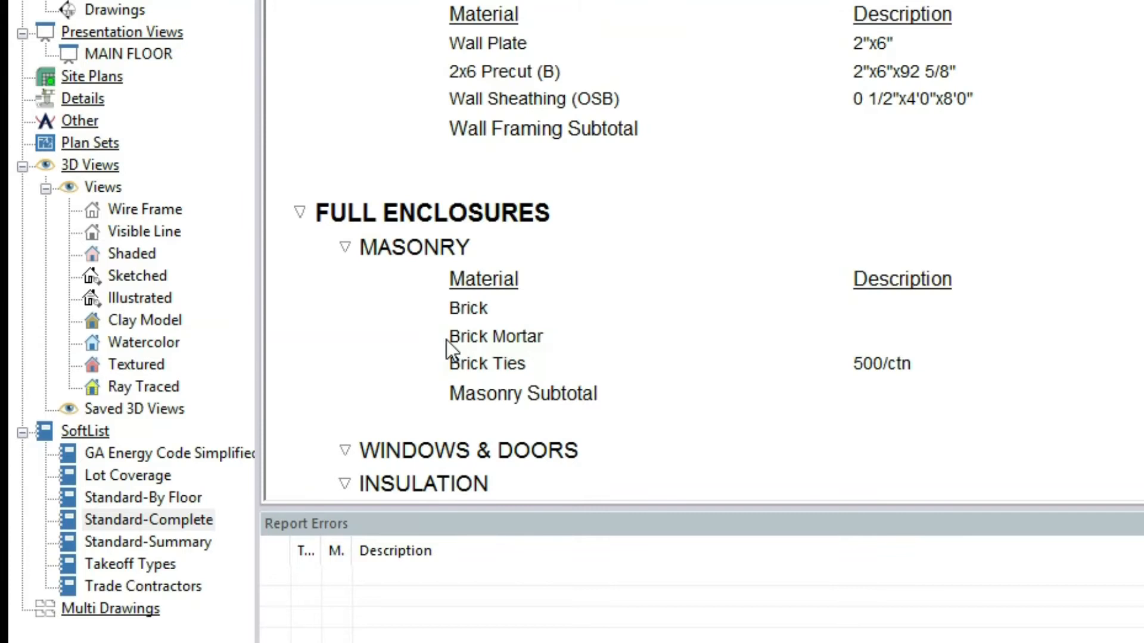
pyautogui.moveTo(511, 392)
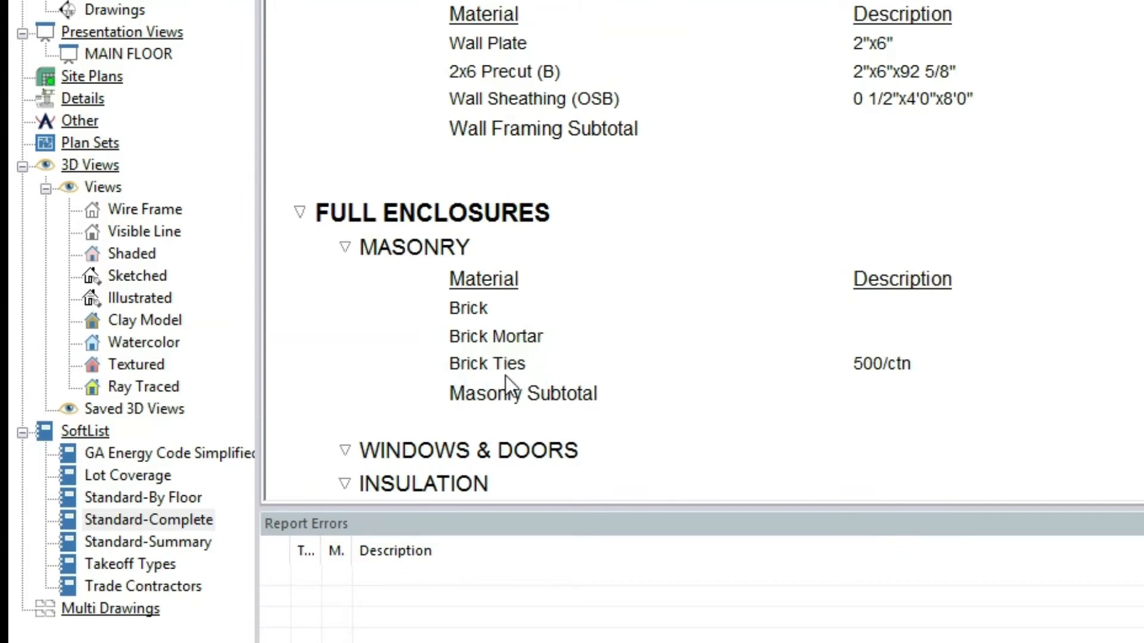
pyautogui.moveTo(467, 386)
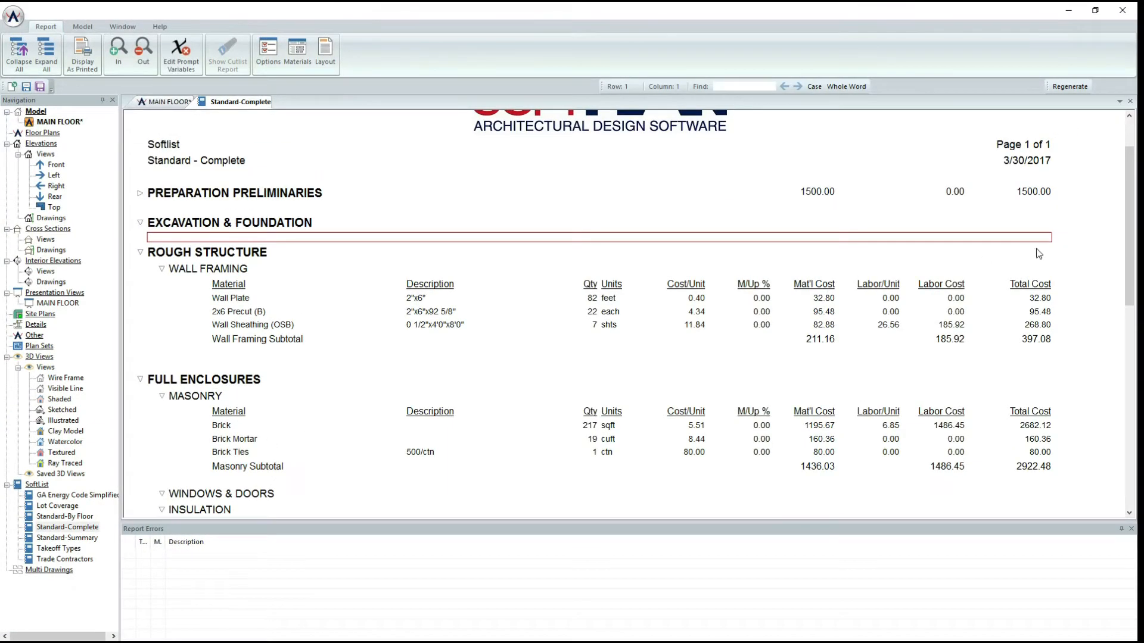
pyautogui.scroll(-3)
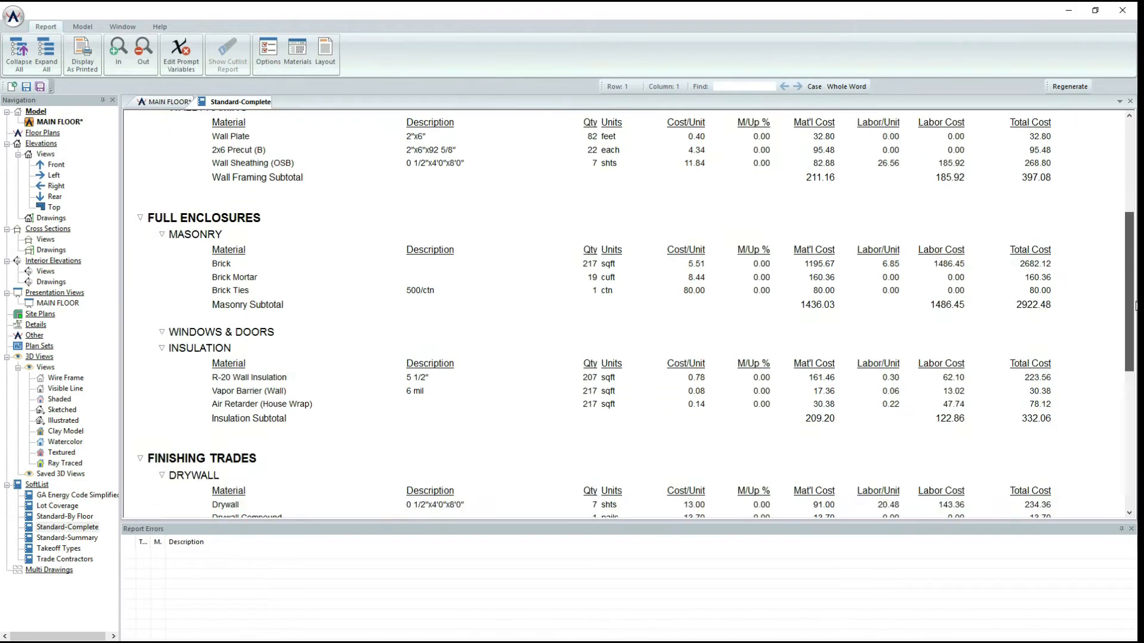
pyautogui.scroll(-3)
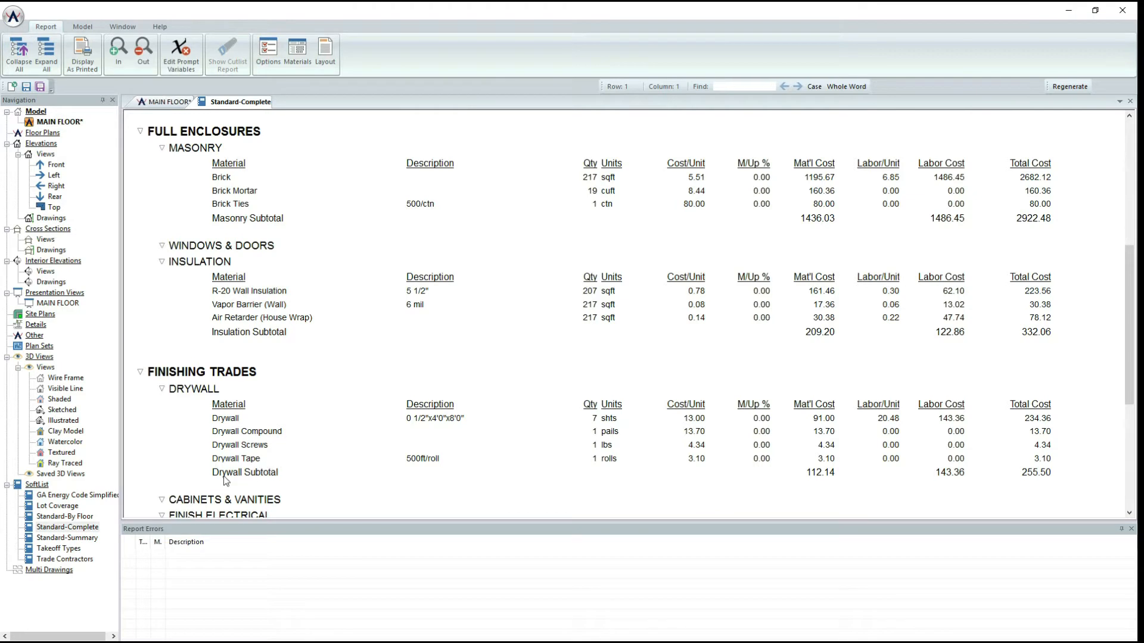
pyautogui.moveTo(901, 378)
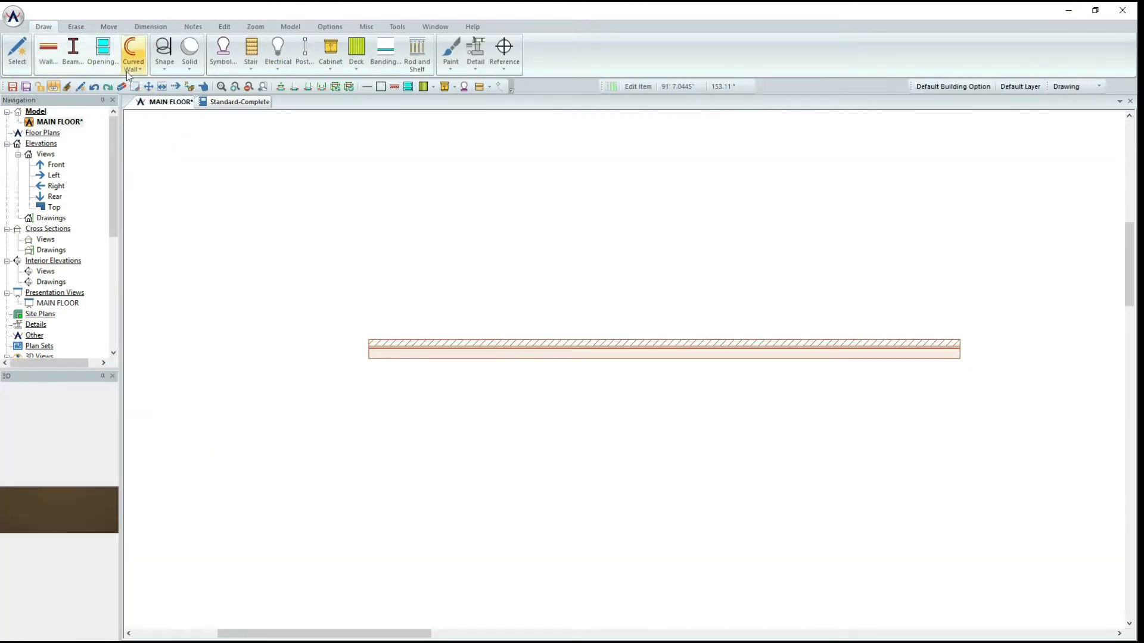
# Step: Place an 18x24 COTTAGE 1 window into the brick wall
pyautogui.click(105, 51)
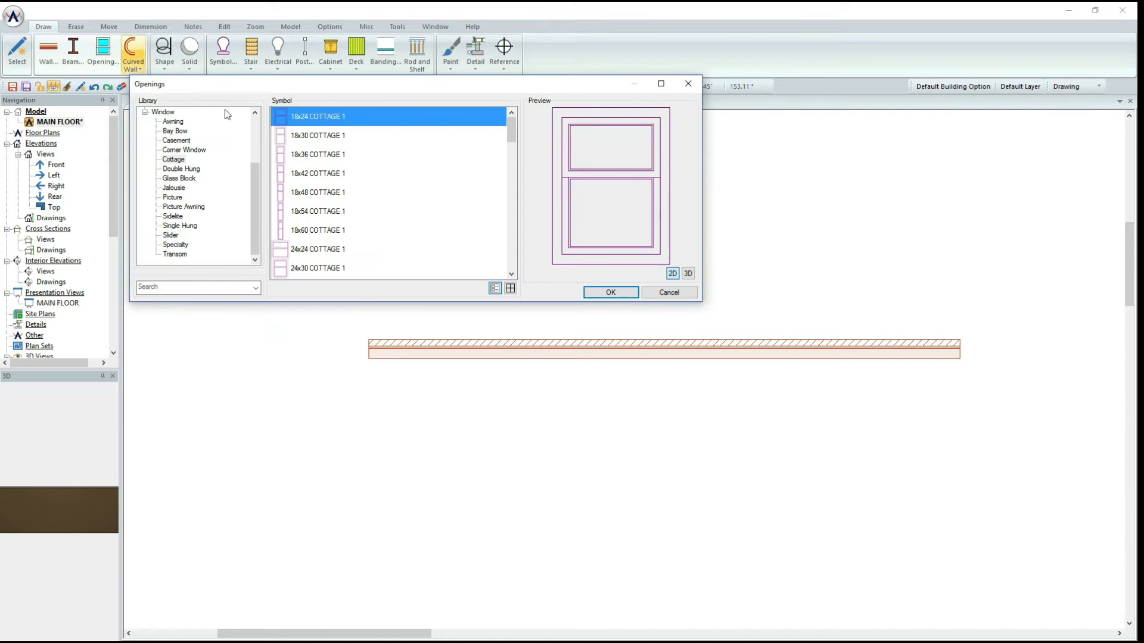
pyautogui.moveTo(452, 195)
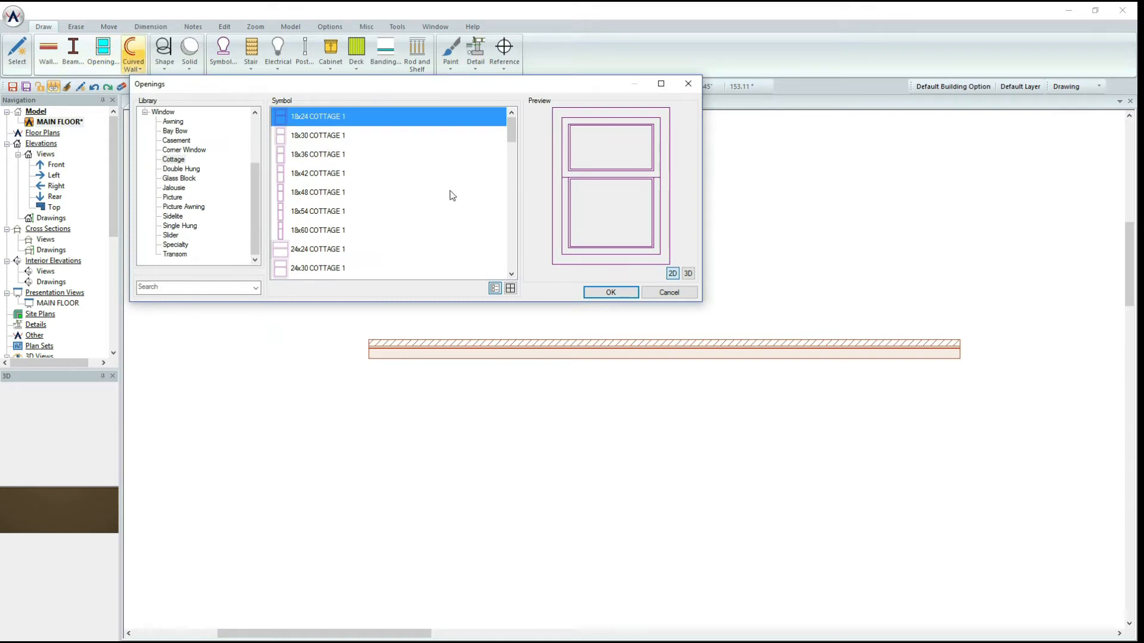
pyautogui.click(610, 292)
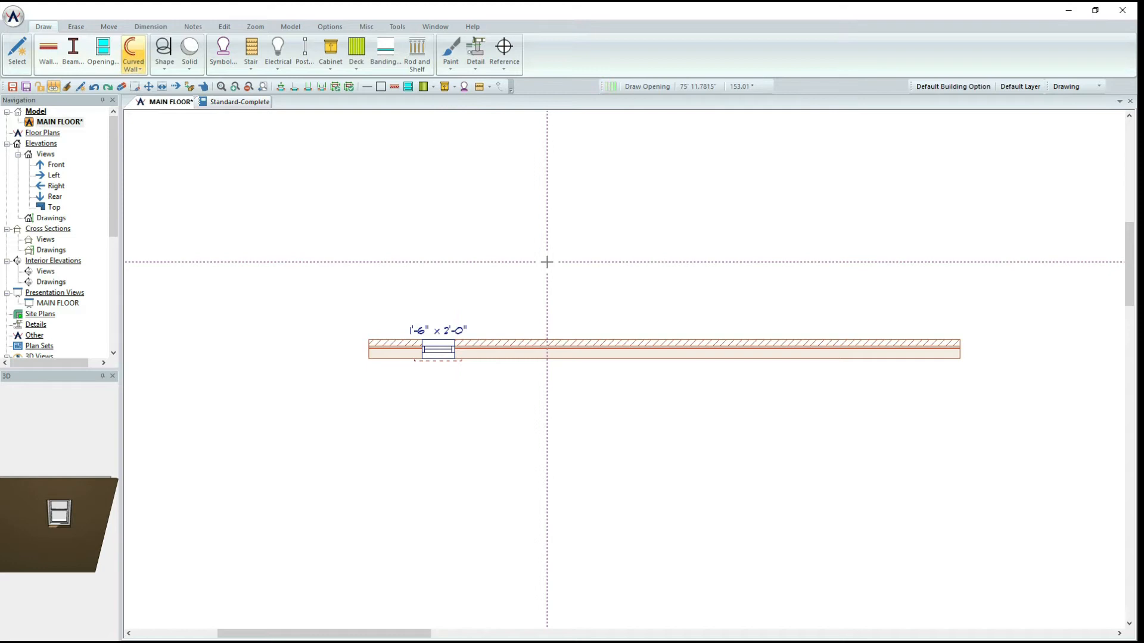
pyautogui.click(239, 102)
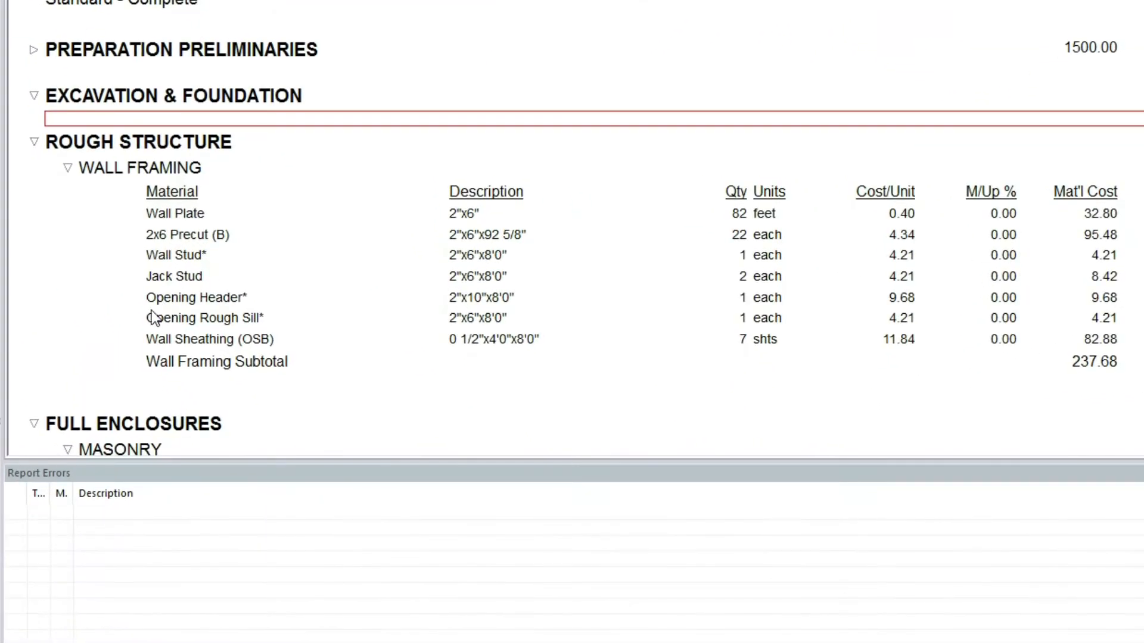
pyautogui.moveTo(156, 301)
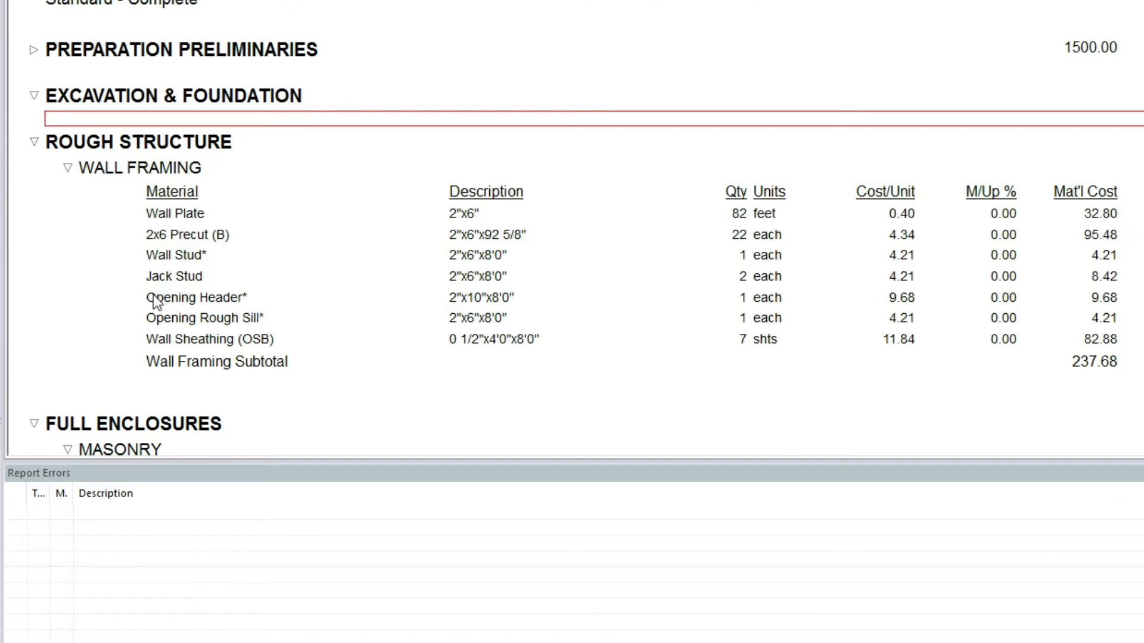
pyautogui.moveTo(160, 284)
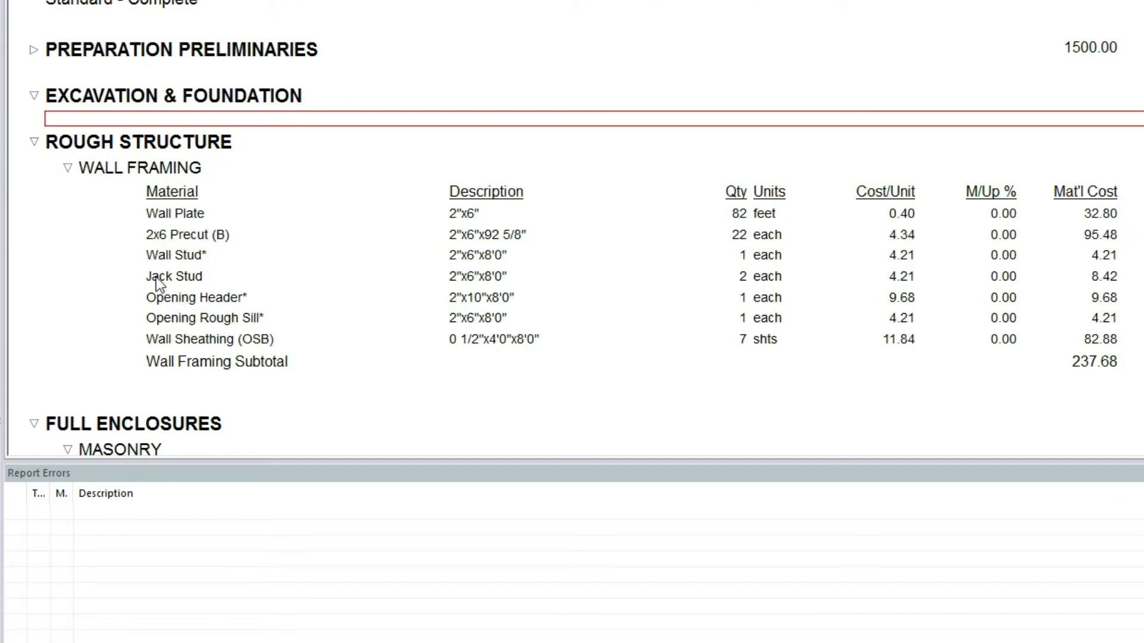
pyautogui.moveTo(130, 288)
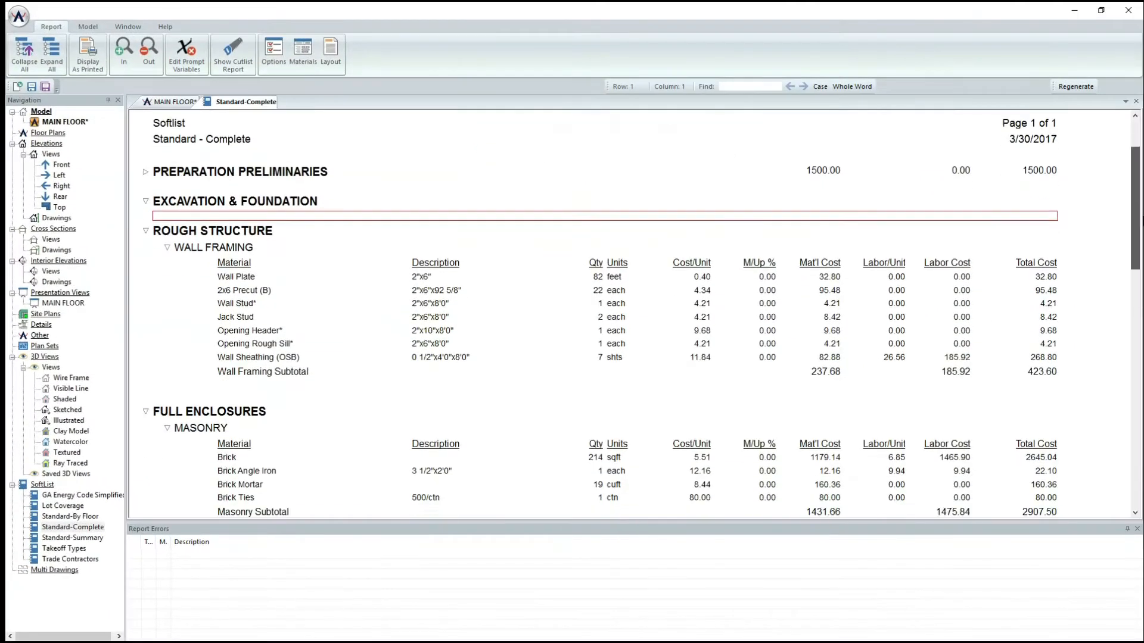
# Step: Scroll the report to the 18x24 COTTAGE 1 window and opening hardware costs
pyautogui.scroll(-3)
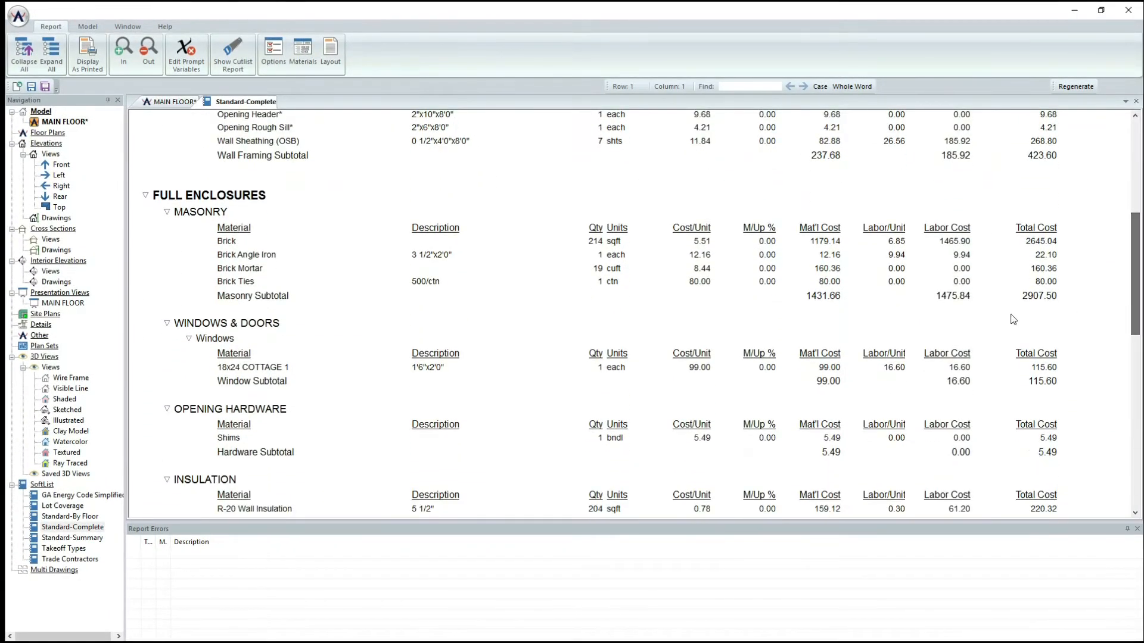
pyautogui.moveTo(360, 380)
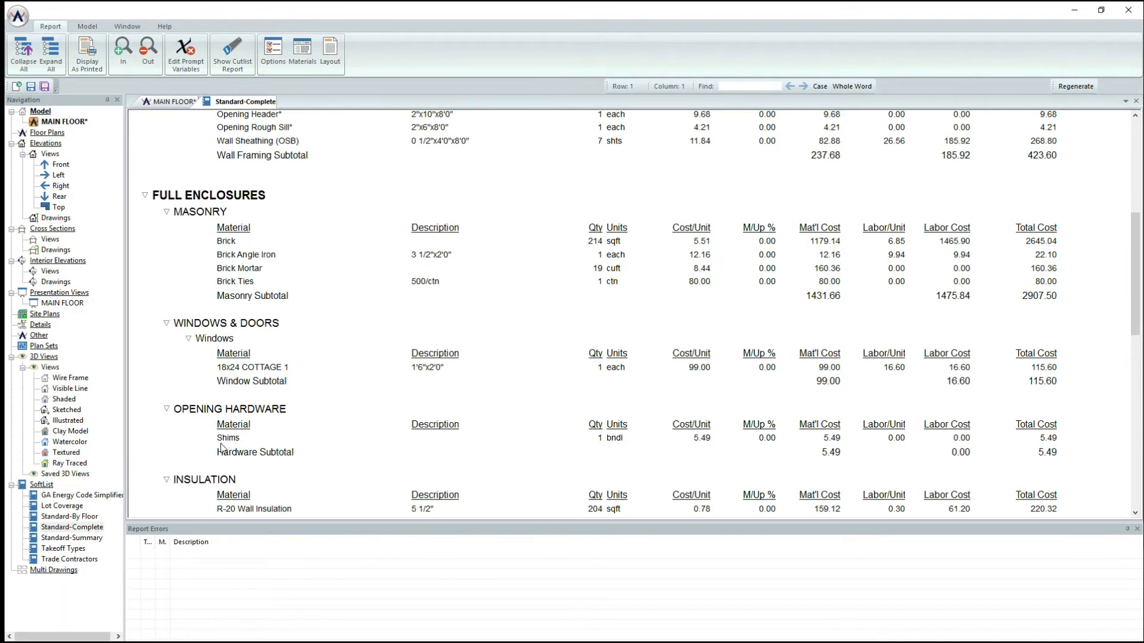
pyautogui.moveTo(250, 442)
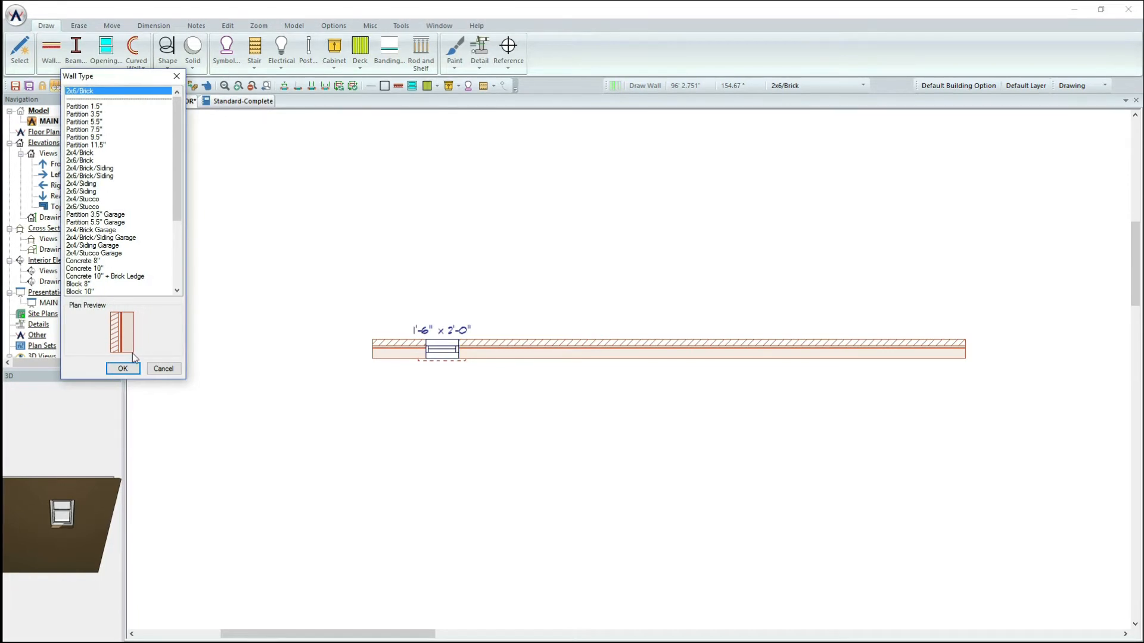
# Step: Drag out a closed 2x6/Brick wall rectangle, then switch to the Floor System layer
pyautogui.click(123, 369)
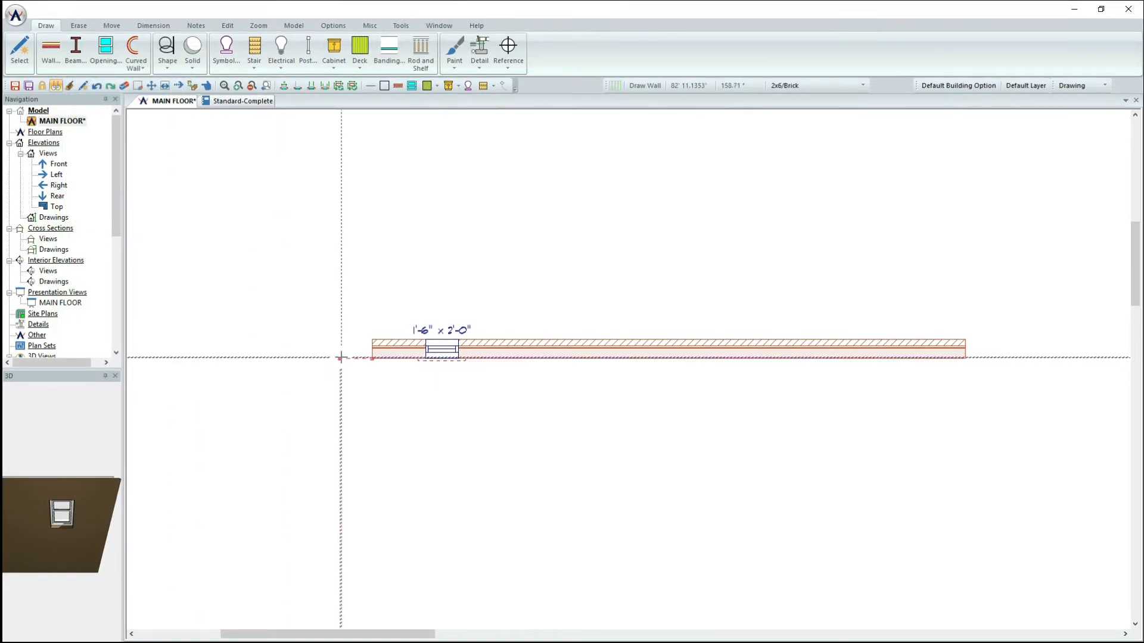
pyautogui.moveTo(371, 357); pyautogui.dragTo(370, 410)
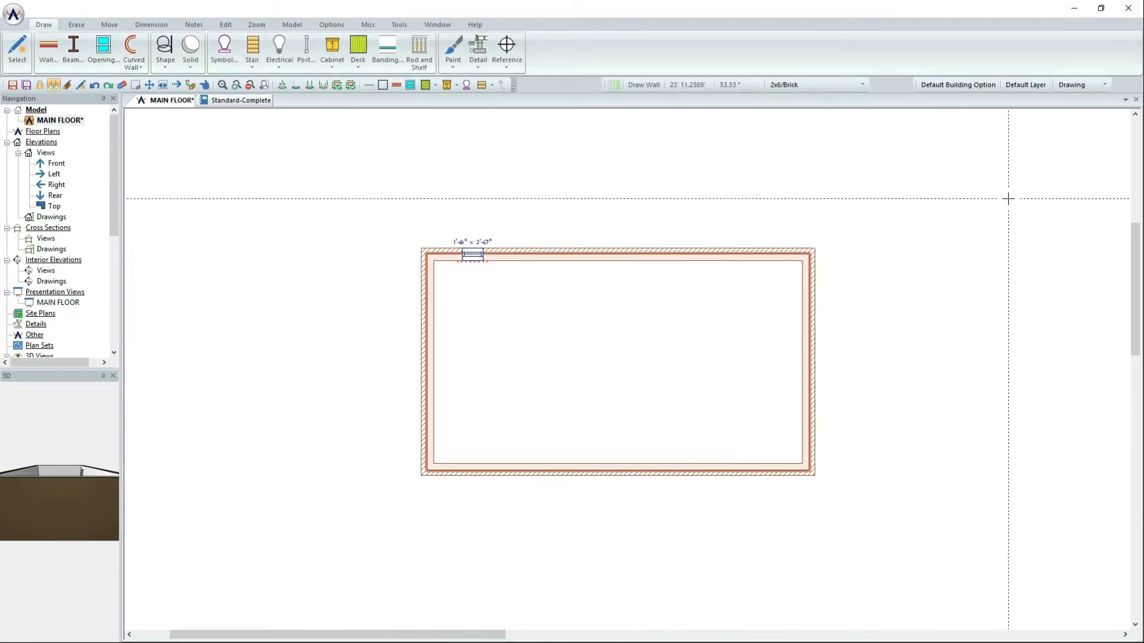
pyautogui.click(1105, 84)
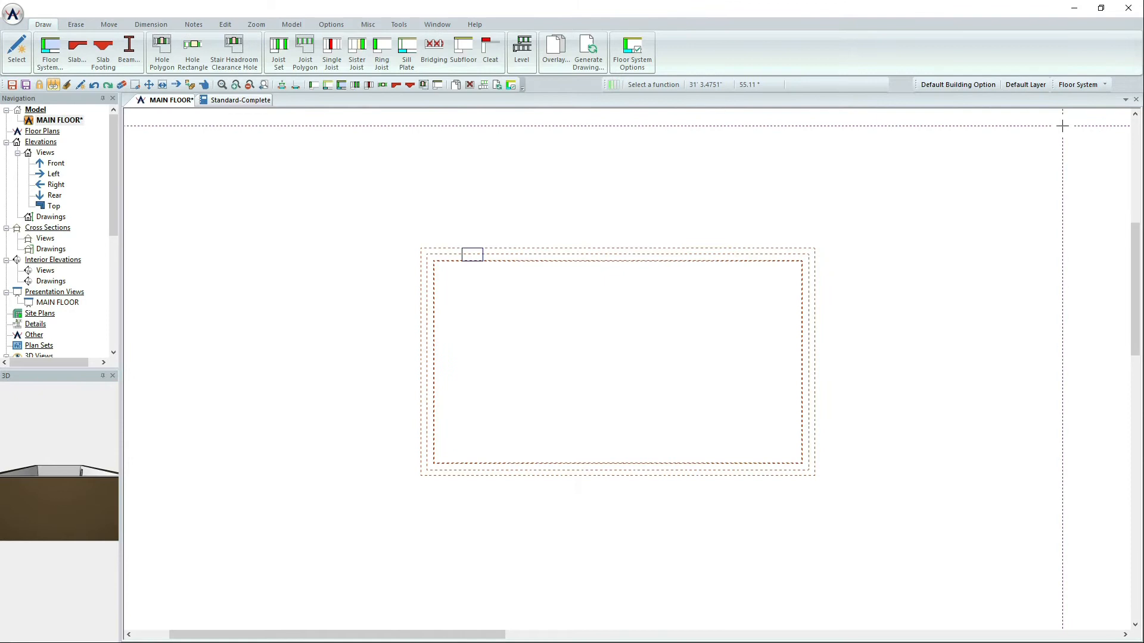
pyautogui.moveTo(314, 143)
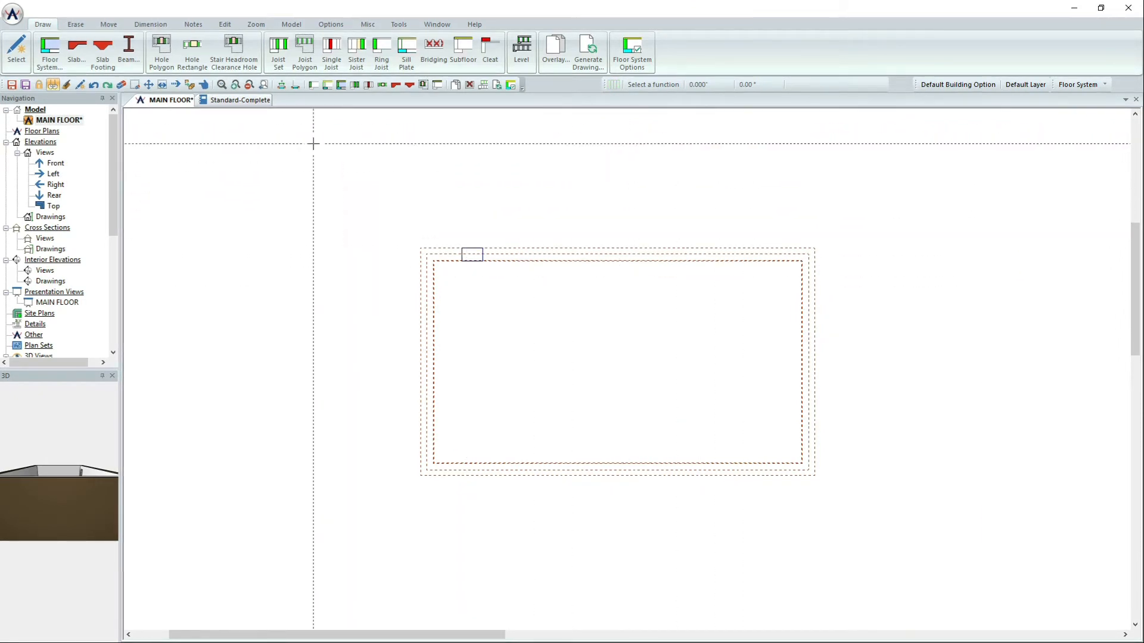
# Step: Auto-trace a joist floor with ring joist, sill plate and subfloor, then view the report
pyautogui.click(42, 45)
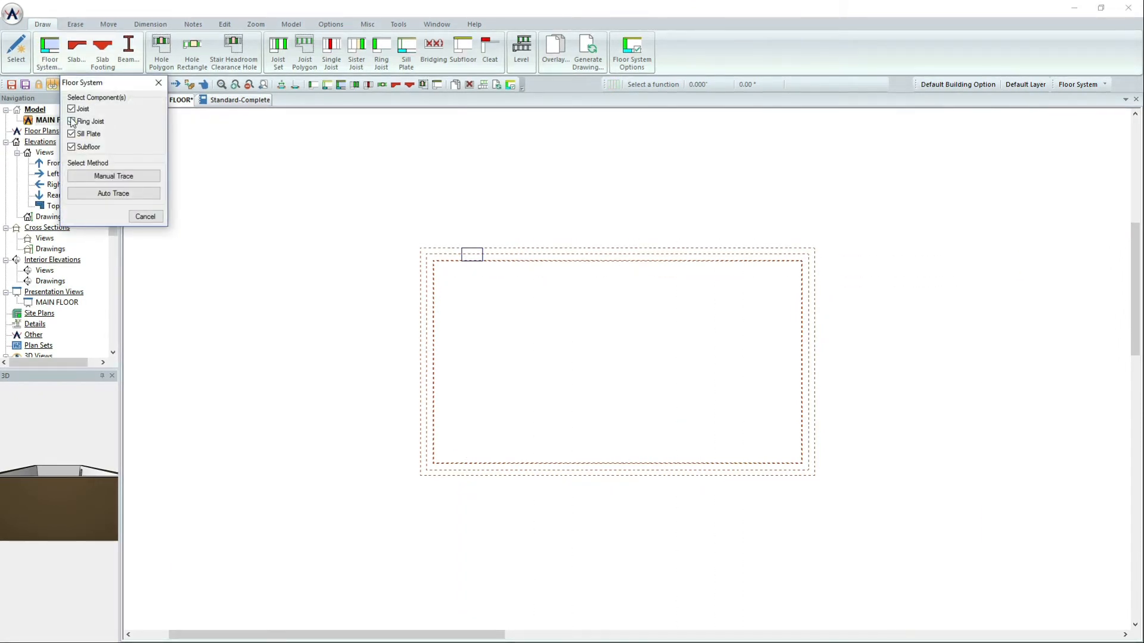
pyautogui.click(71, 122)
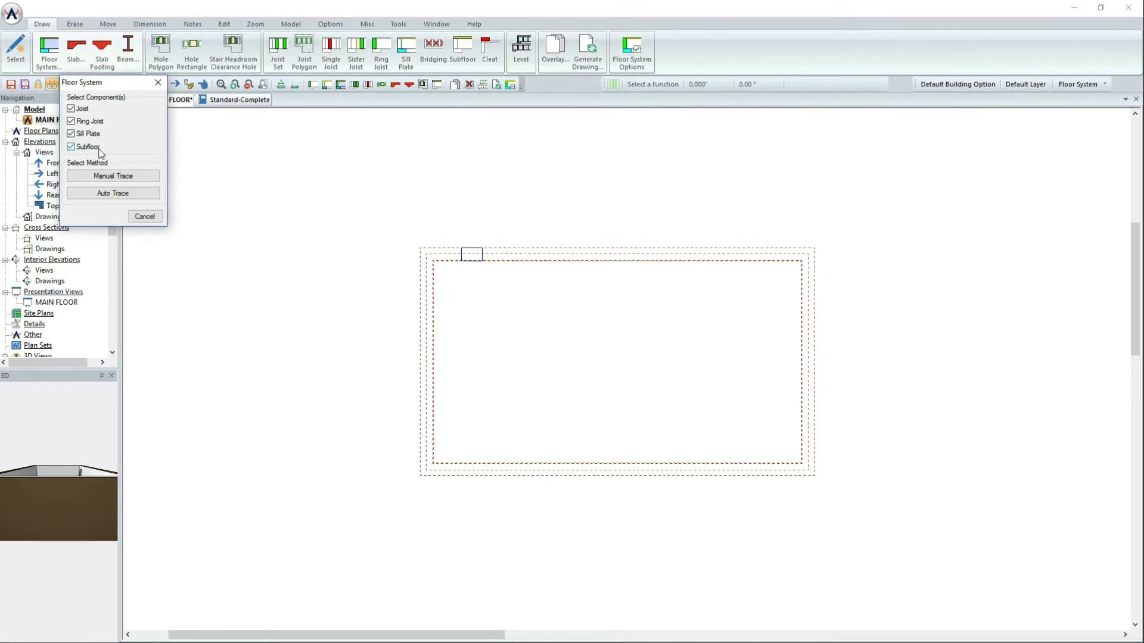
pyautogui.click(112, 176)
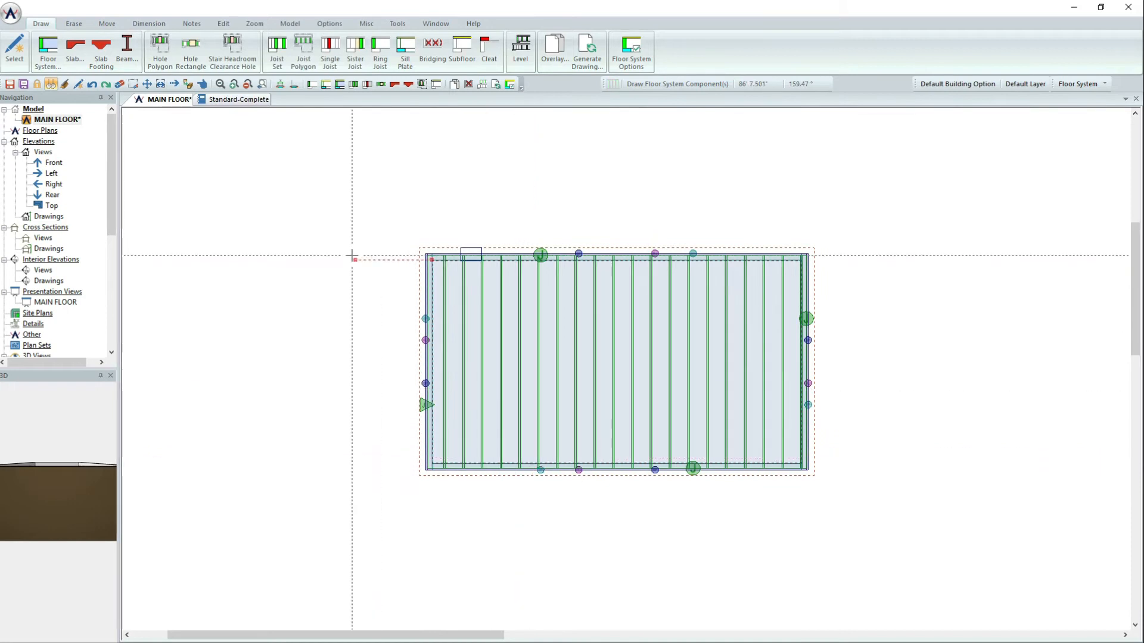
pyautogui.click(238, 99)
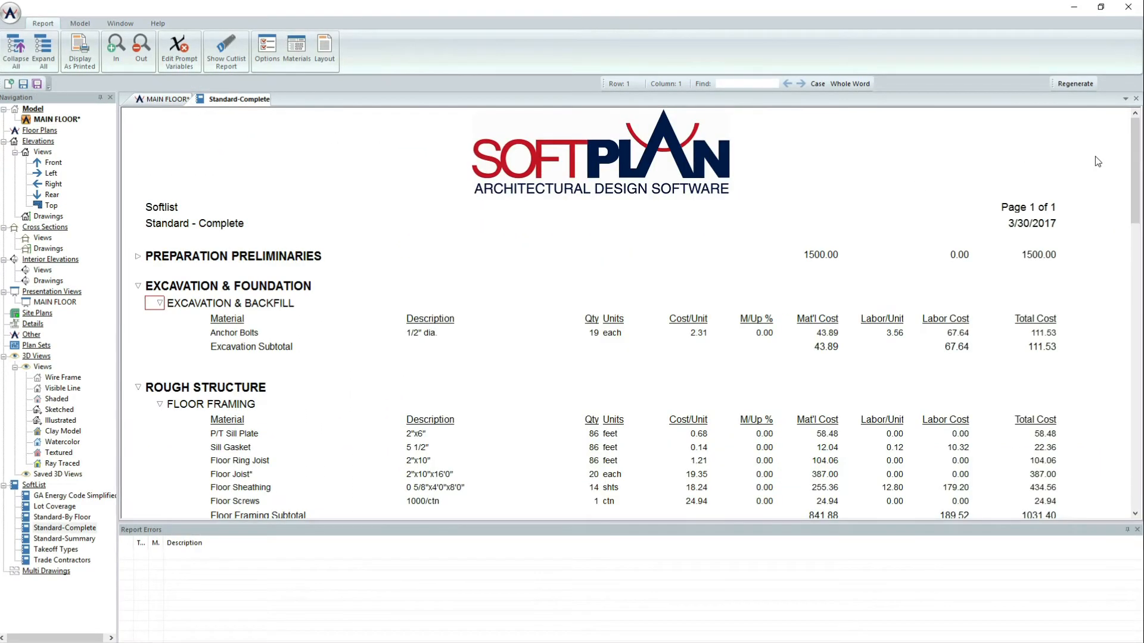
# Step: Review Floor Framing costs ($1,031.40 subtotal) and return to MAIN FLOOR
pyautogui.scroll(-3)
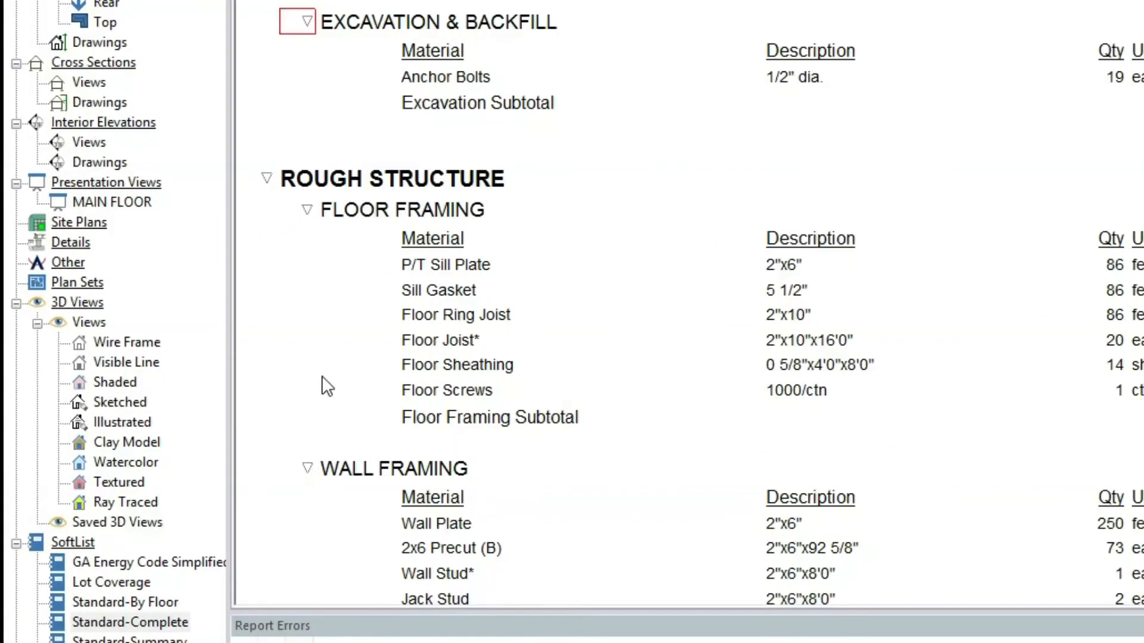
pyautogui.moveTo(420, 440)
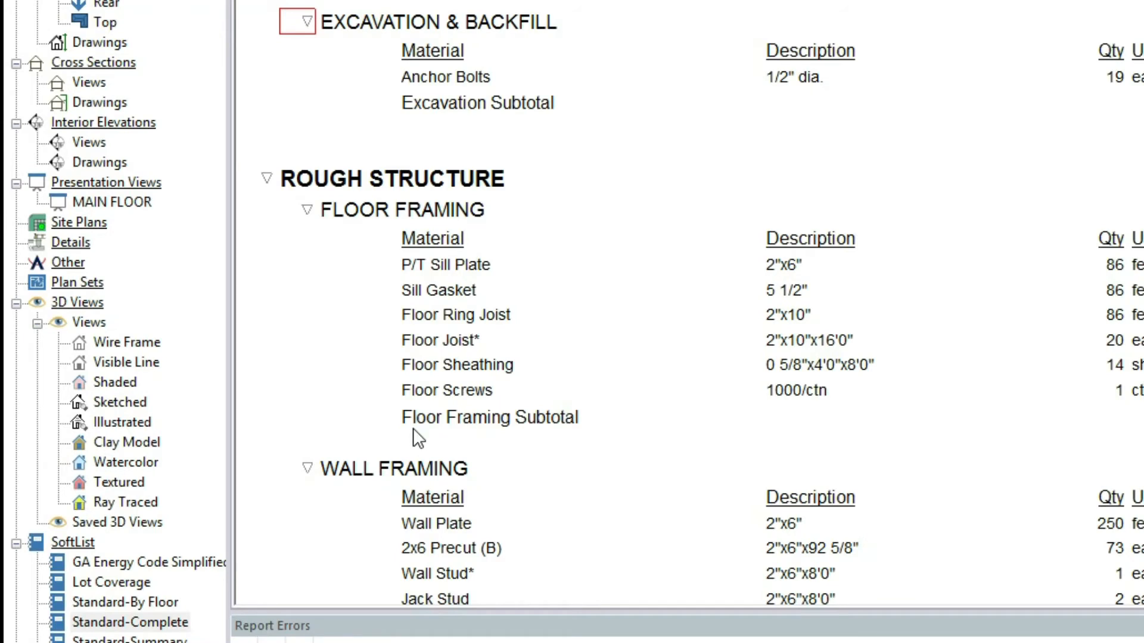
pyautogui.moveTo(433, 271)
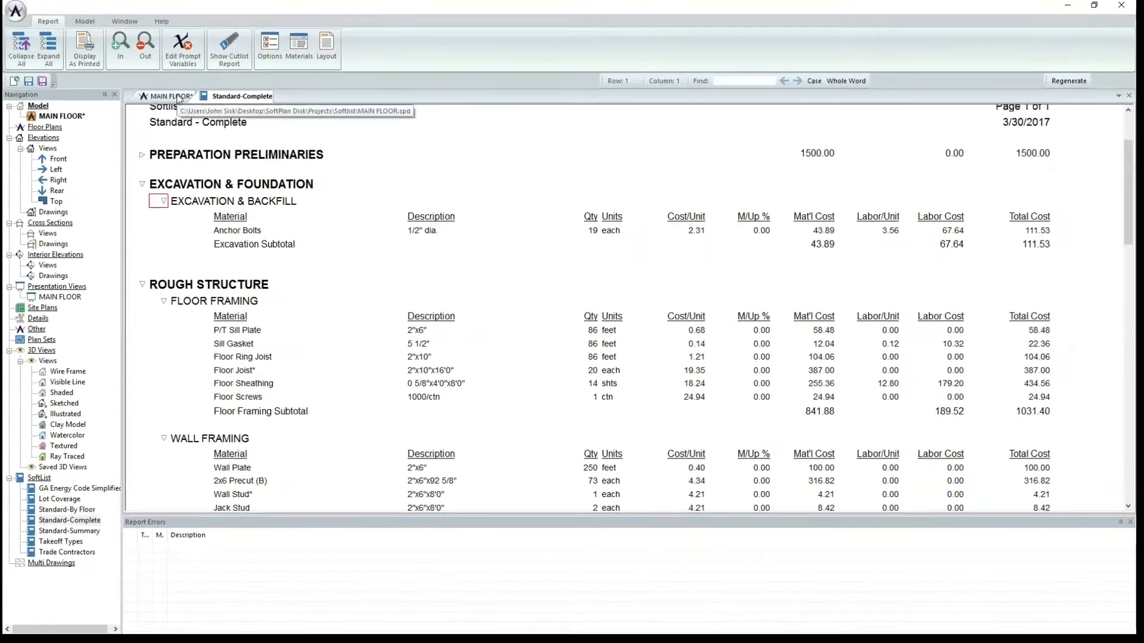
pyautogui.click(168, 96)
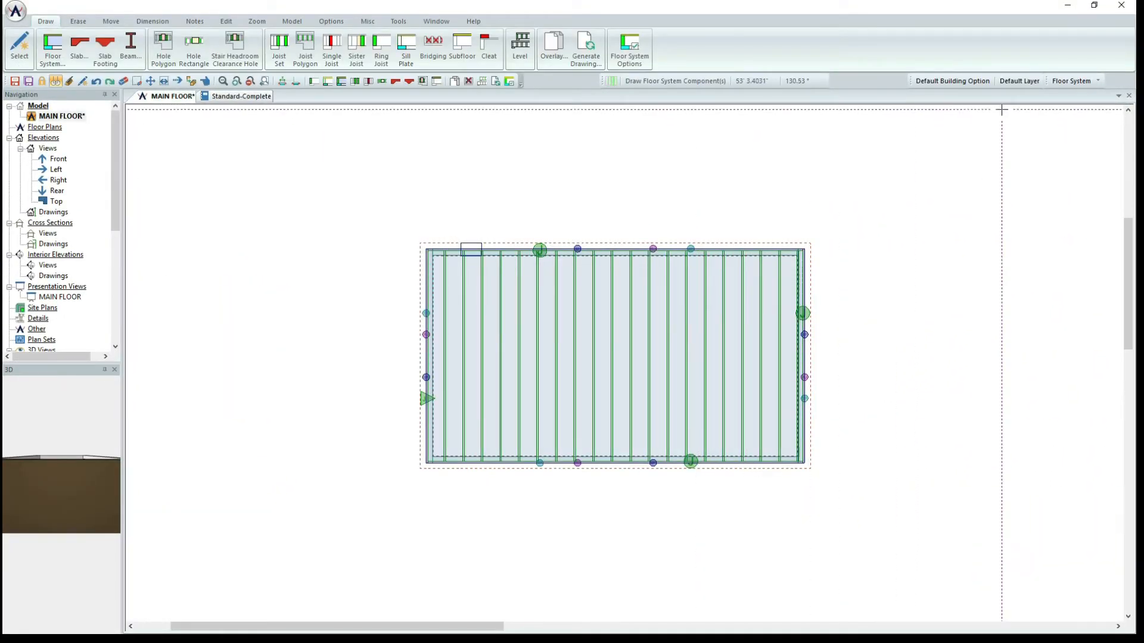
# Step: Switch to the Roof layer, auto-generate a hip roof, and reopen the Standard-Complete report
pyautogui.click(1104, 80)
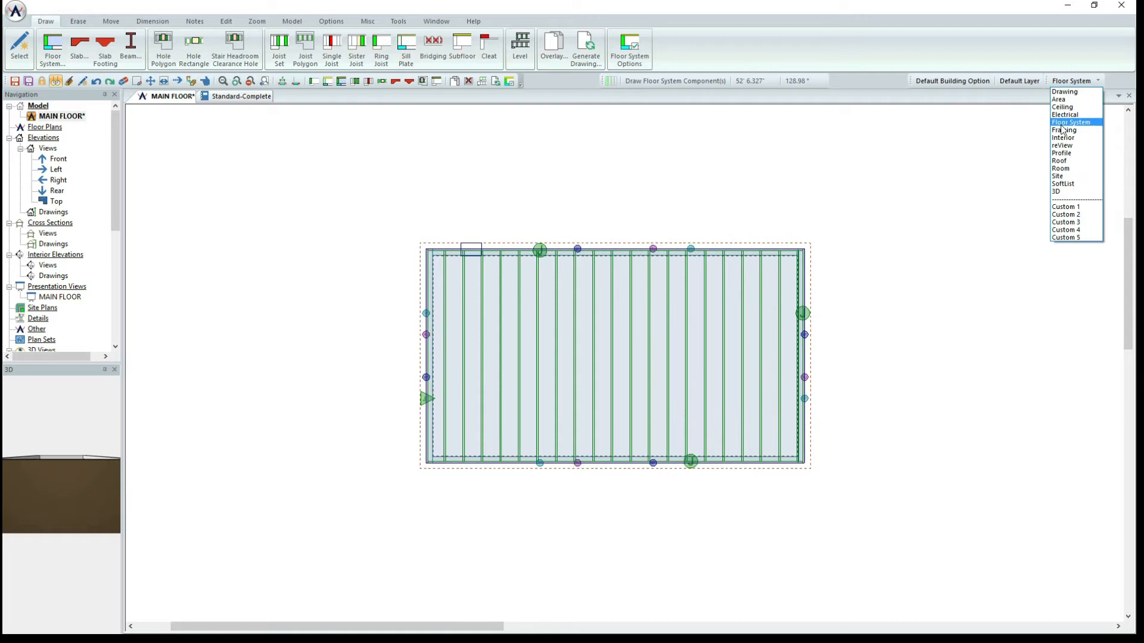
pyautogui.click(1062, 161)
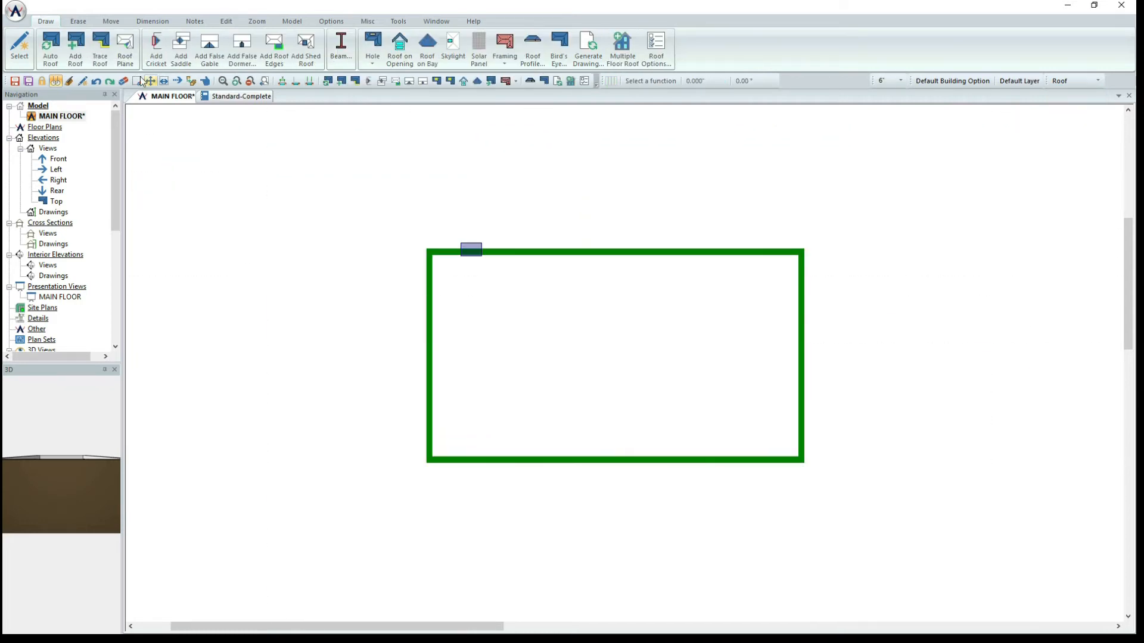
pyautogui.click(53, 43)
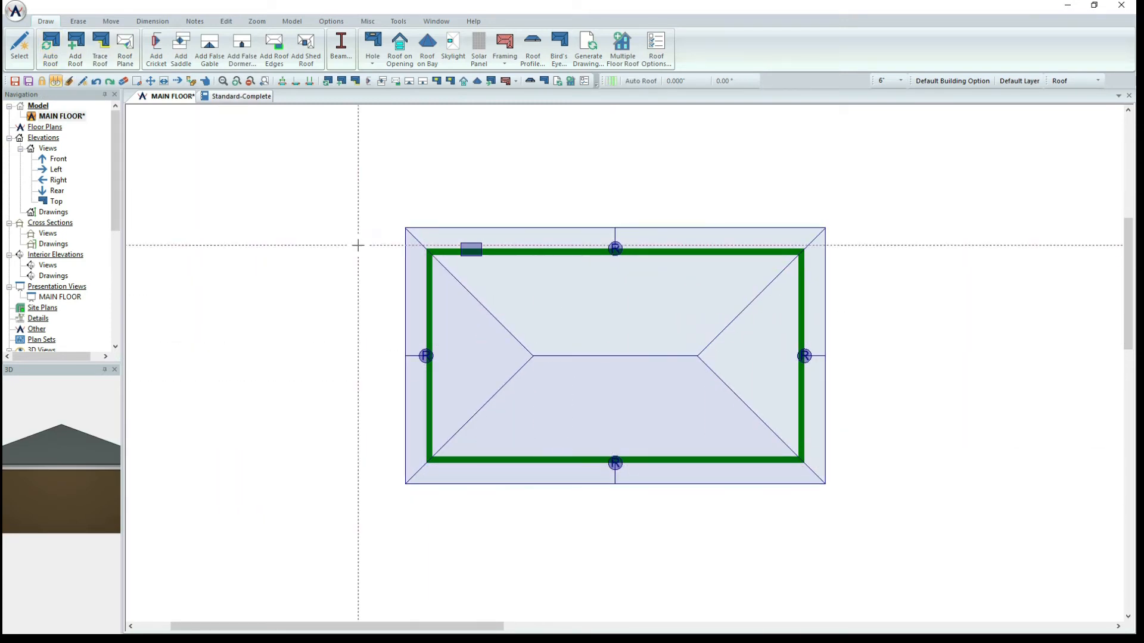
pyautogui.click(239, 96)
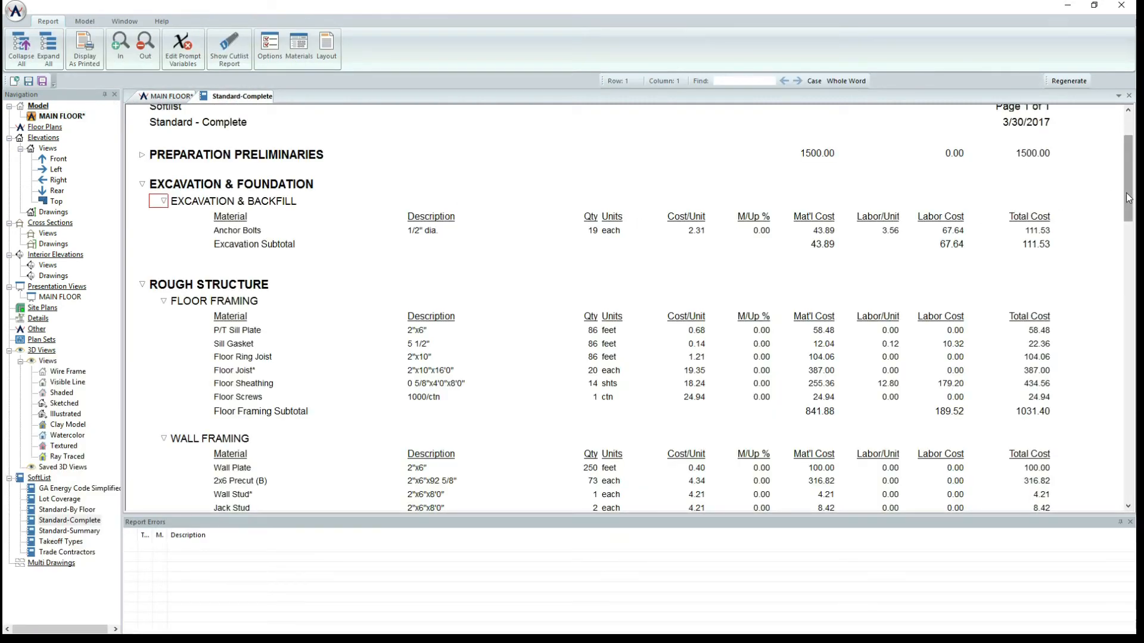
pyautogui.scroll(-3)
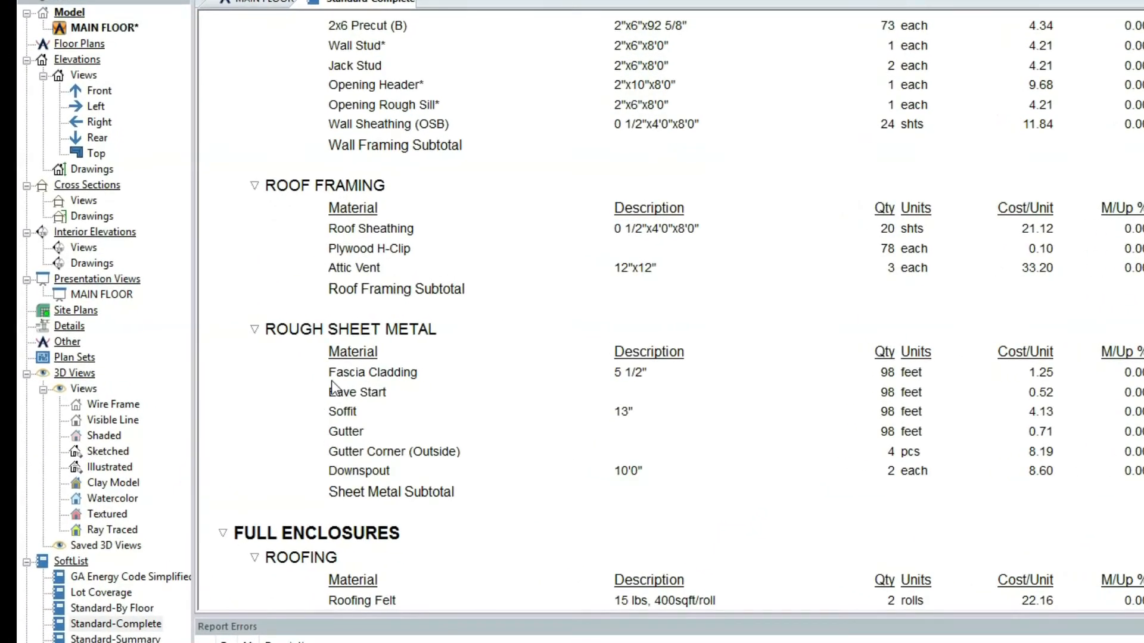
pyautogui.moveTo(368, 376)
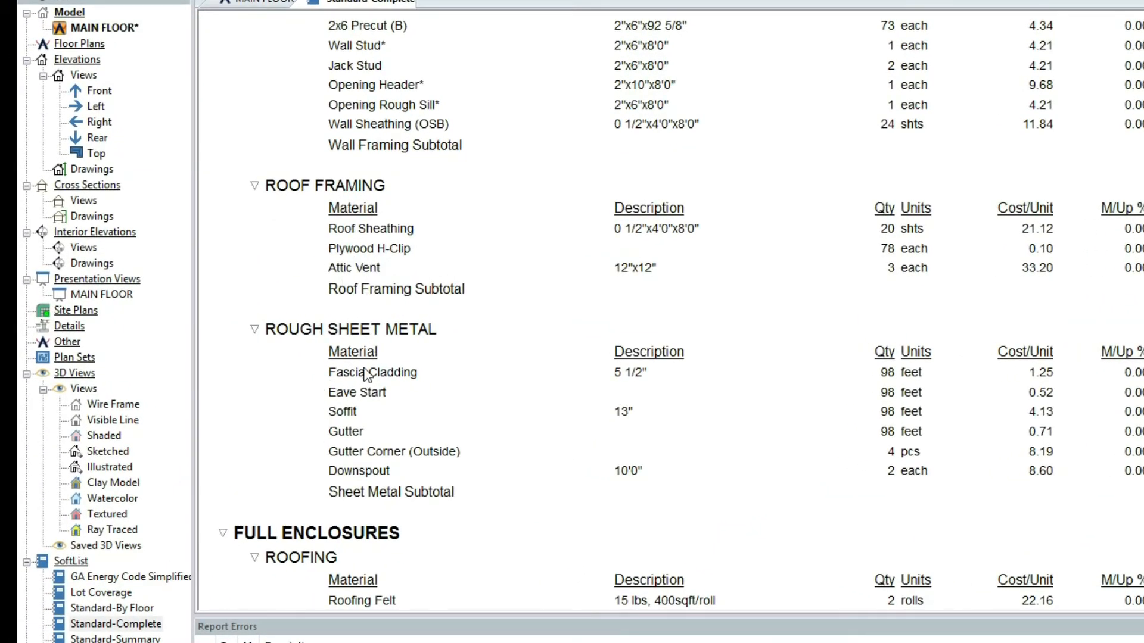
pyautogui.moveTo(366, 375)
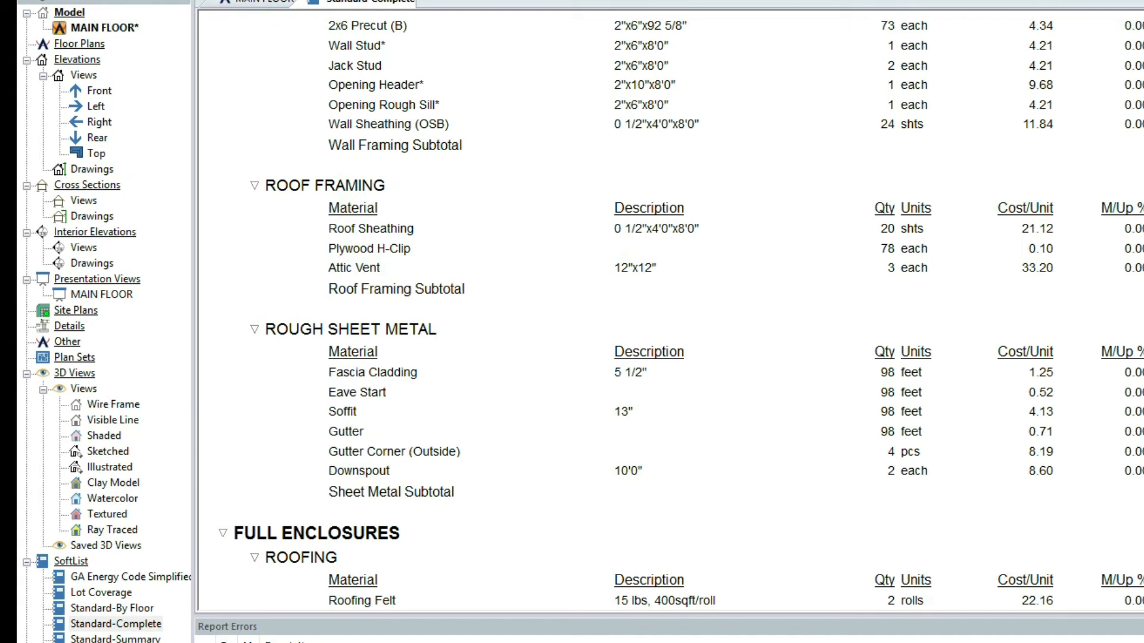
pyautogui.scroll(-3)
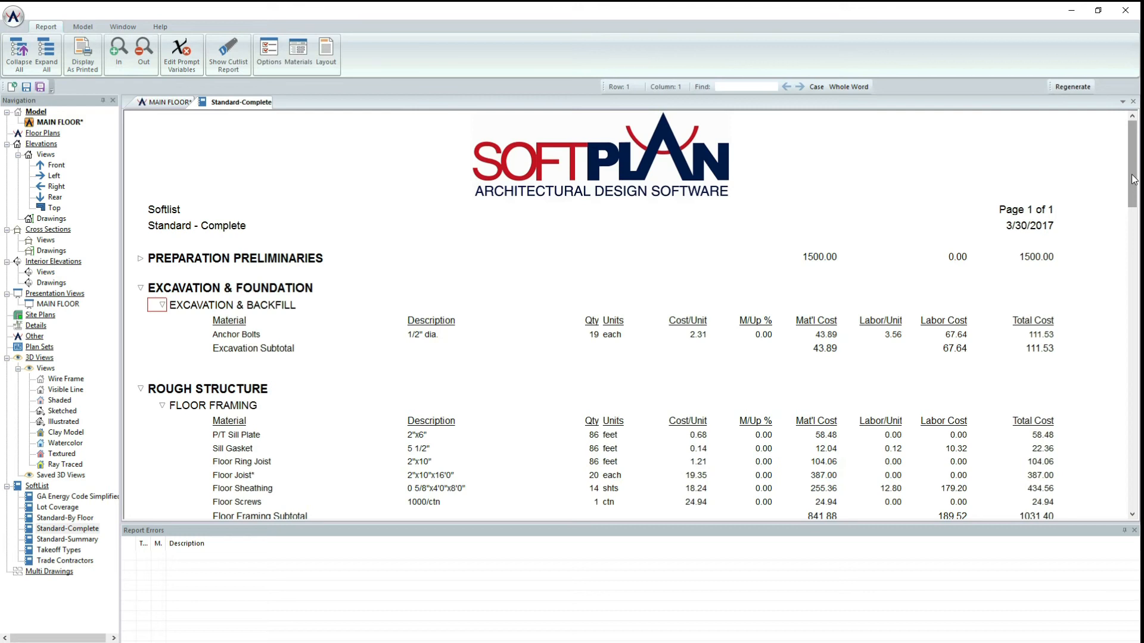
# Step: Open the Material Setup for the Floor Screws row in the SoftList report
pyautogui.scroll(-3)
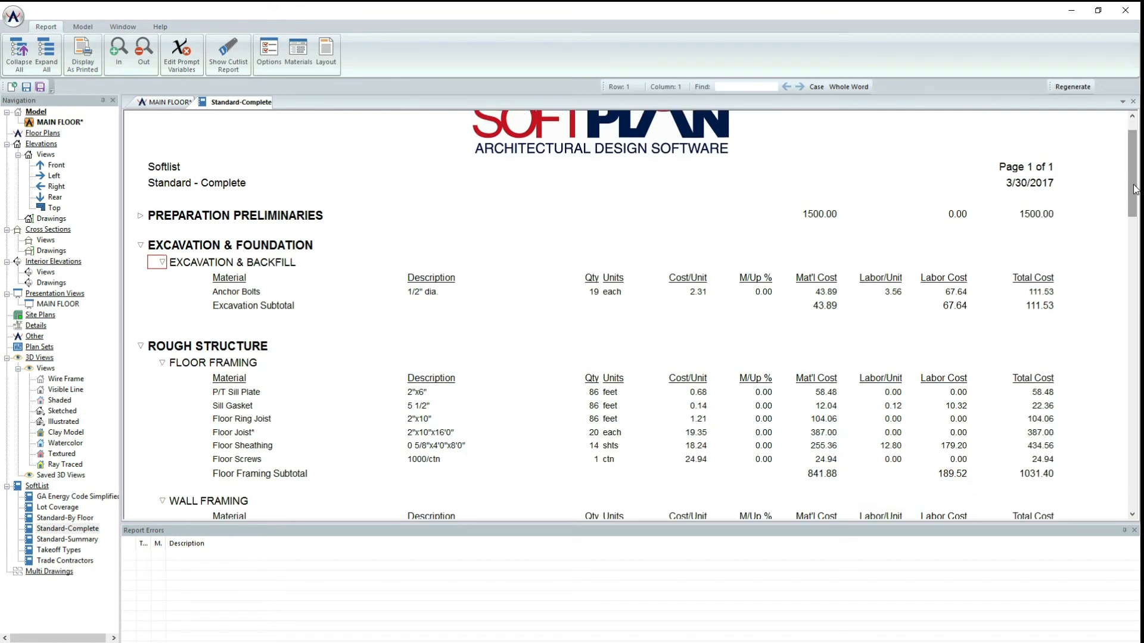
pyautogui.moveTo(245, 461)
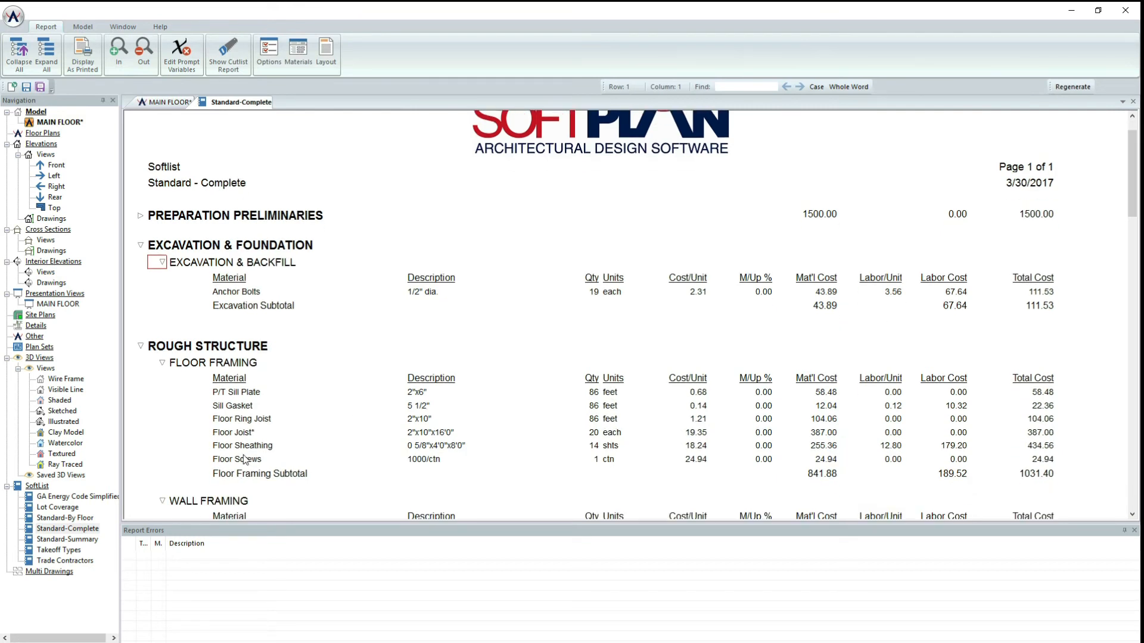
pyautogui.moveTo(427, 468)
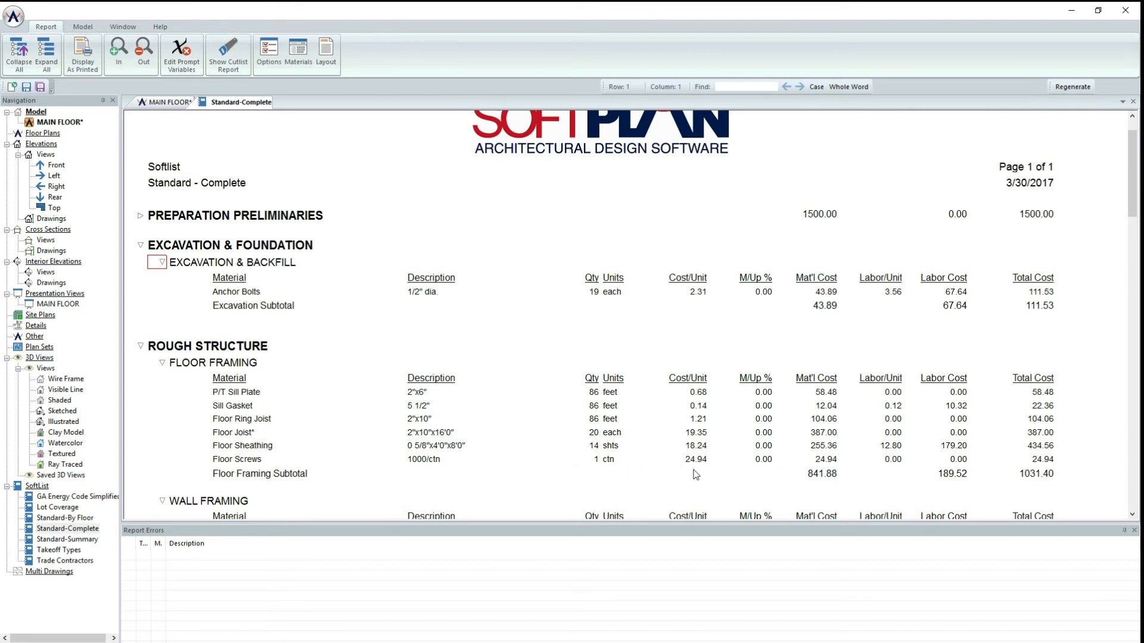
pyautogui.moveTo(698, 463)
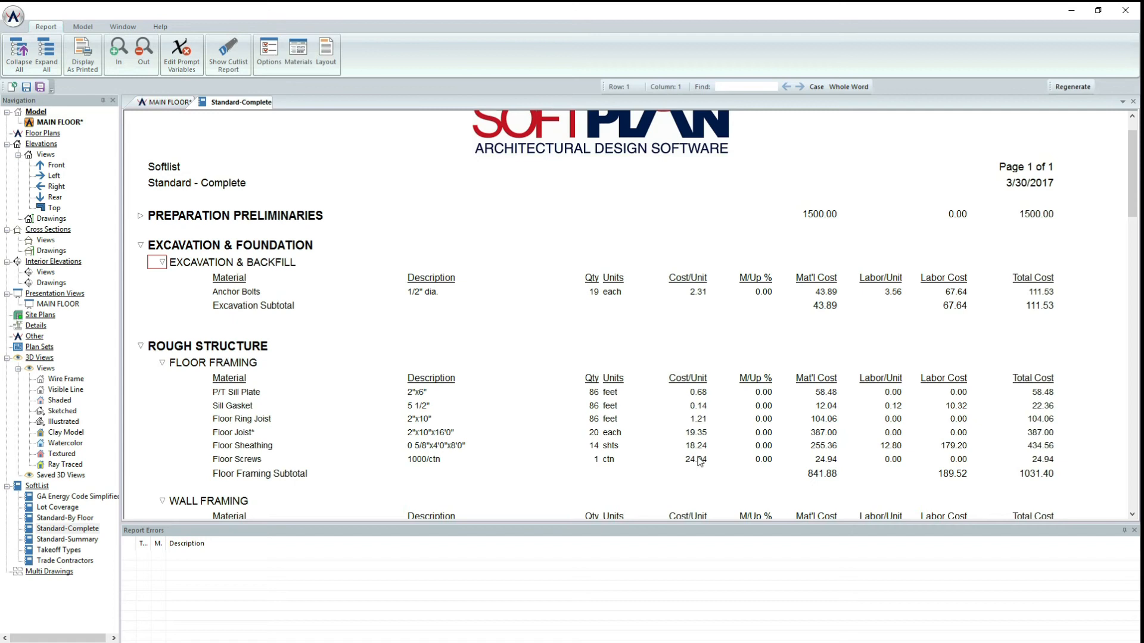
pyautogui.moveTo(687, 470)
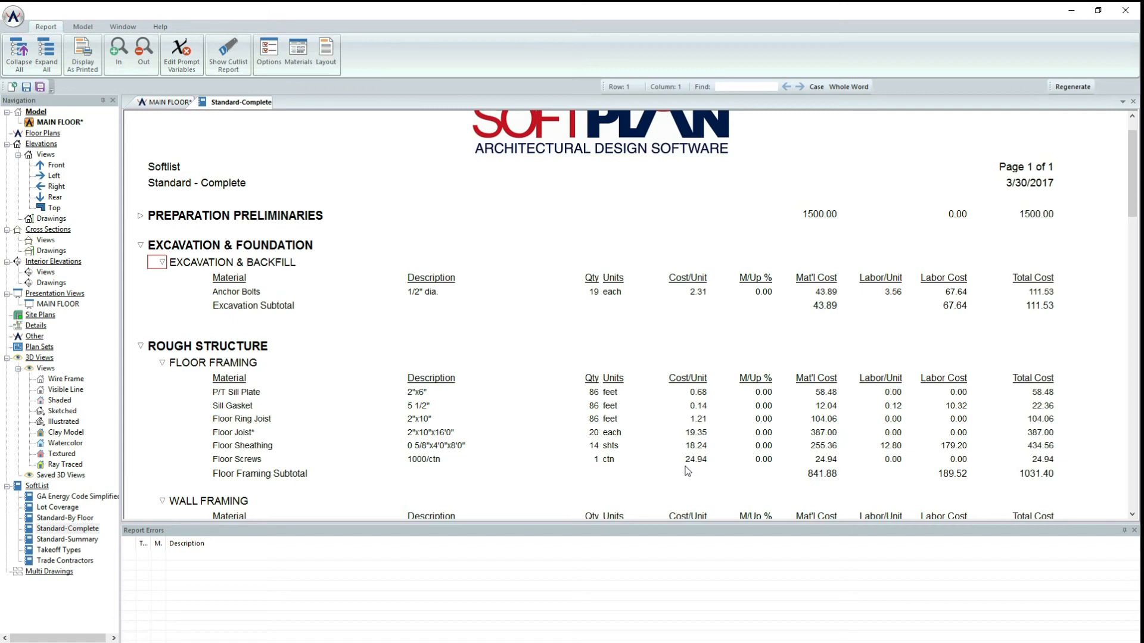
pyautogui.moveTo(229, 462)
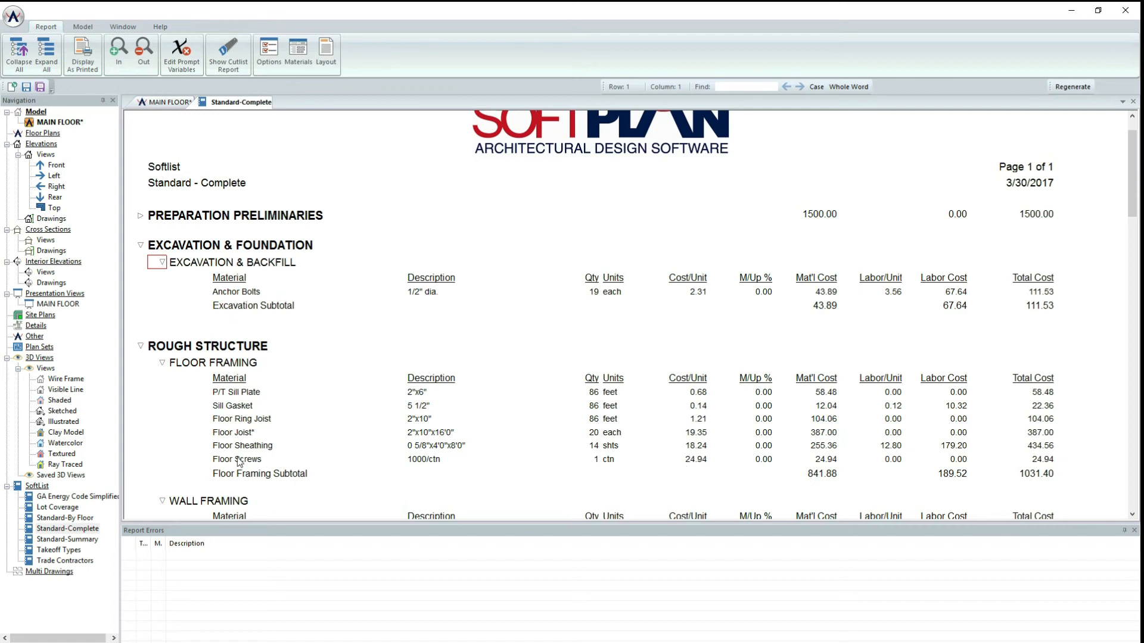
pyautogui.doubleClick(237, 459)
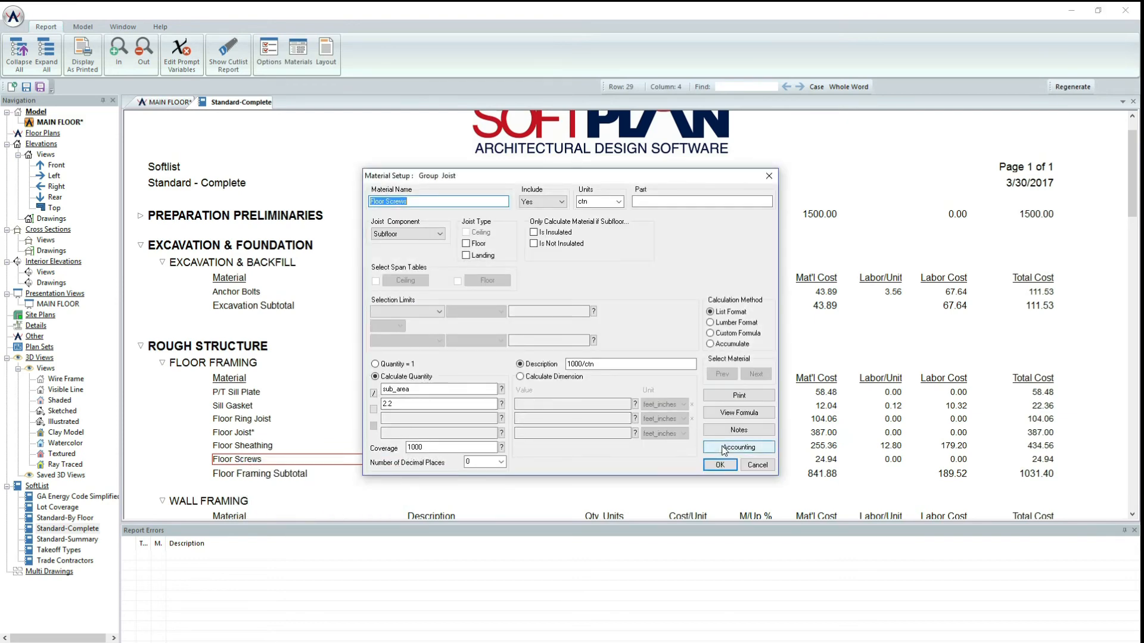
# Step: Change the Floor Screws accounting cost to $32.25 and save the material changes
pyautogui.click(739, 447)
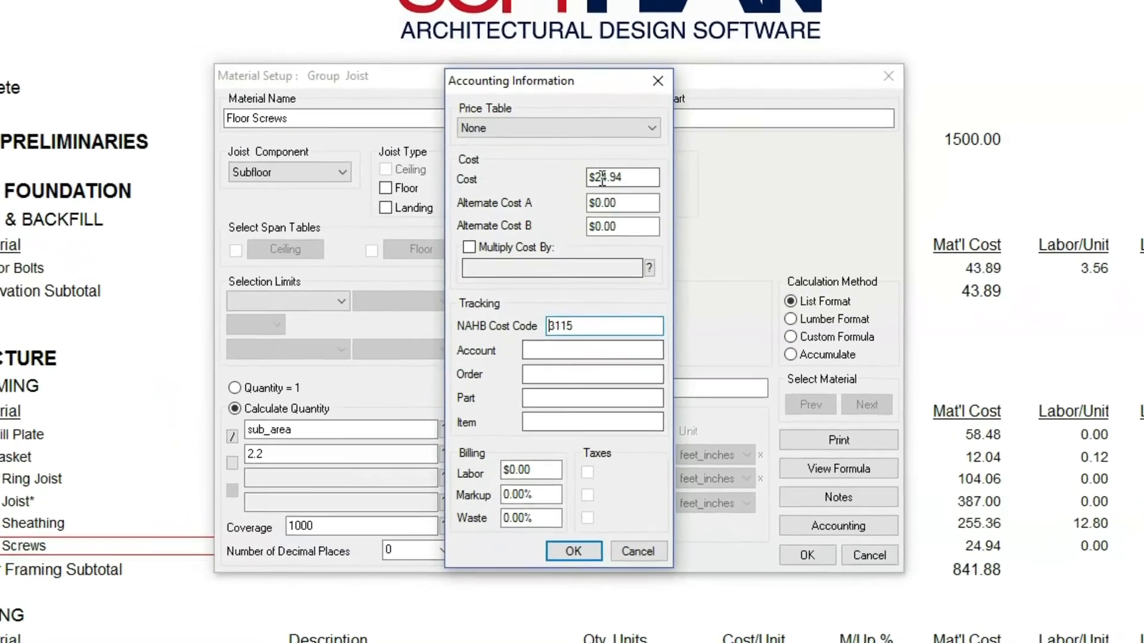
pyautogui.click(622, 177)
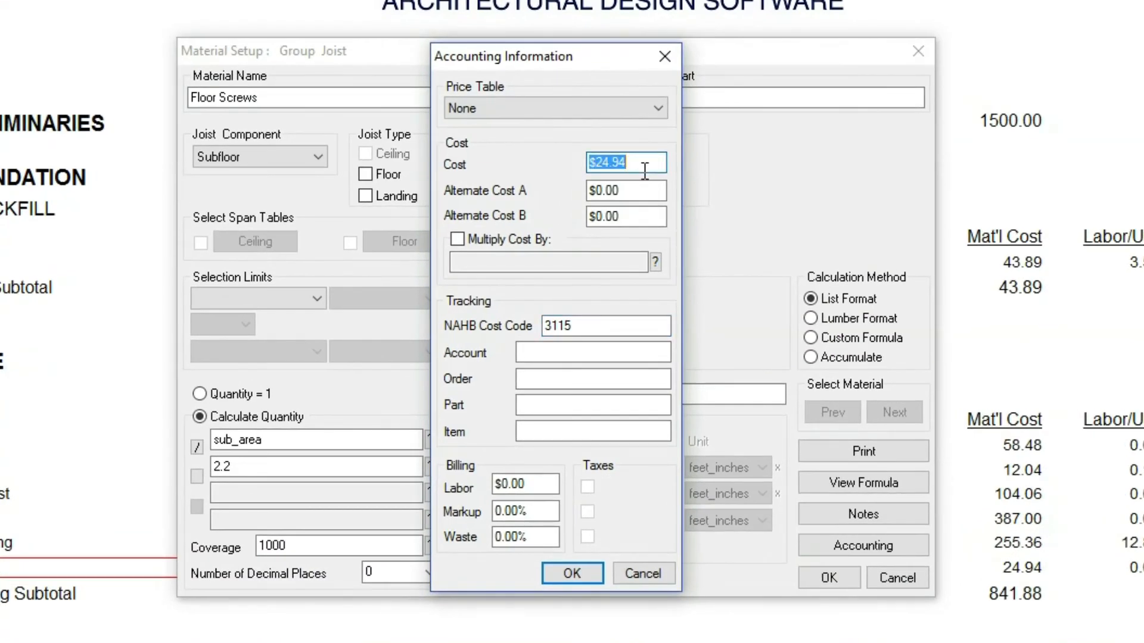
pyautogui.write('3')
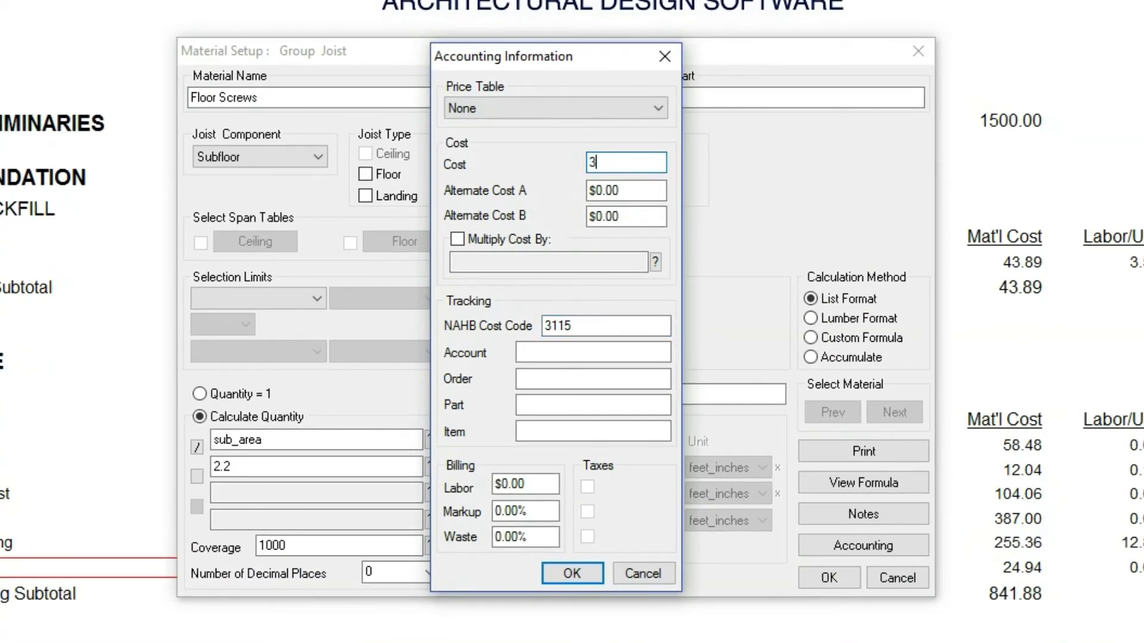
pyautogui.write('2.25')
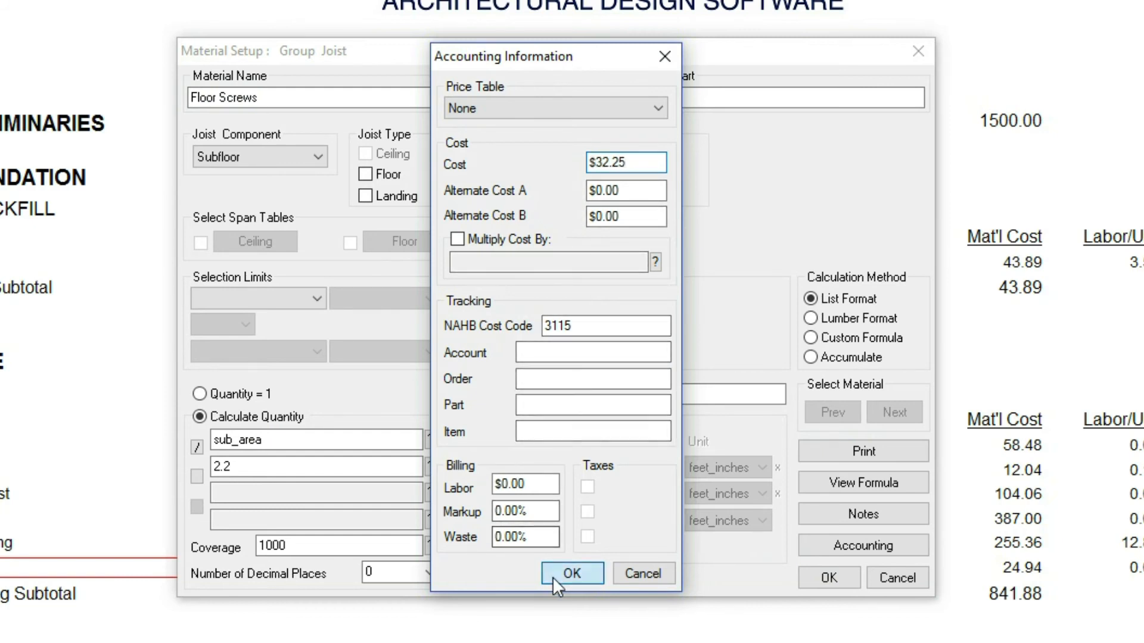
pyautogui.click(571, 573)
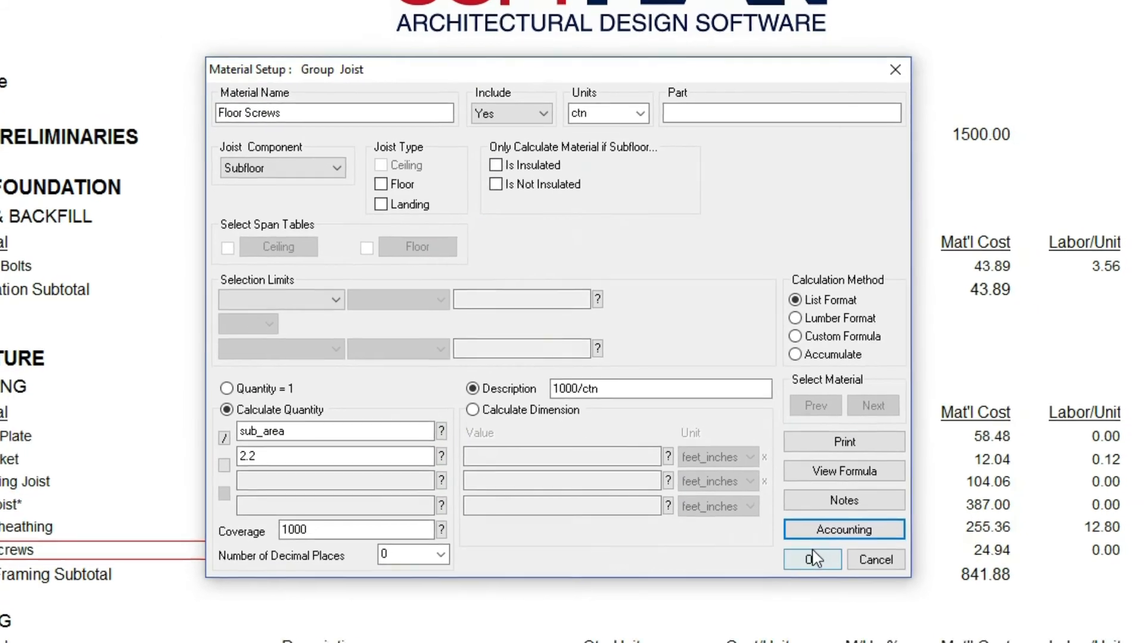
pyautogui.click(811, 559)
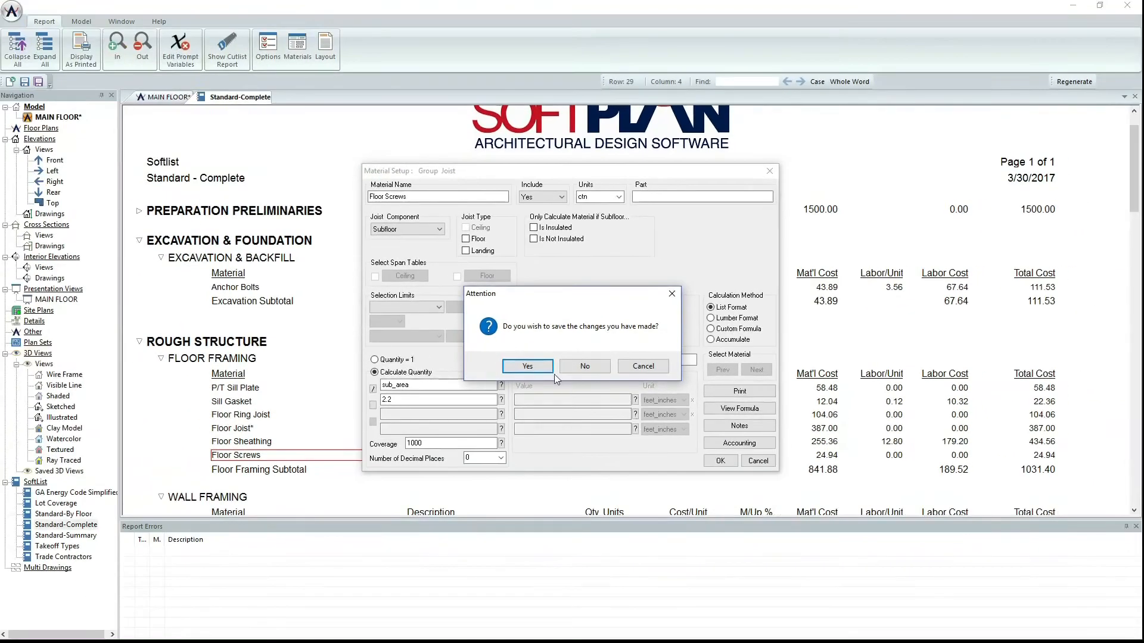
pyautogui.click(527, 365)
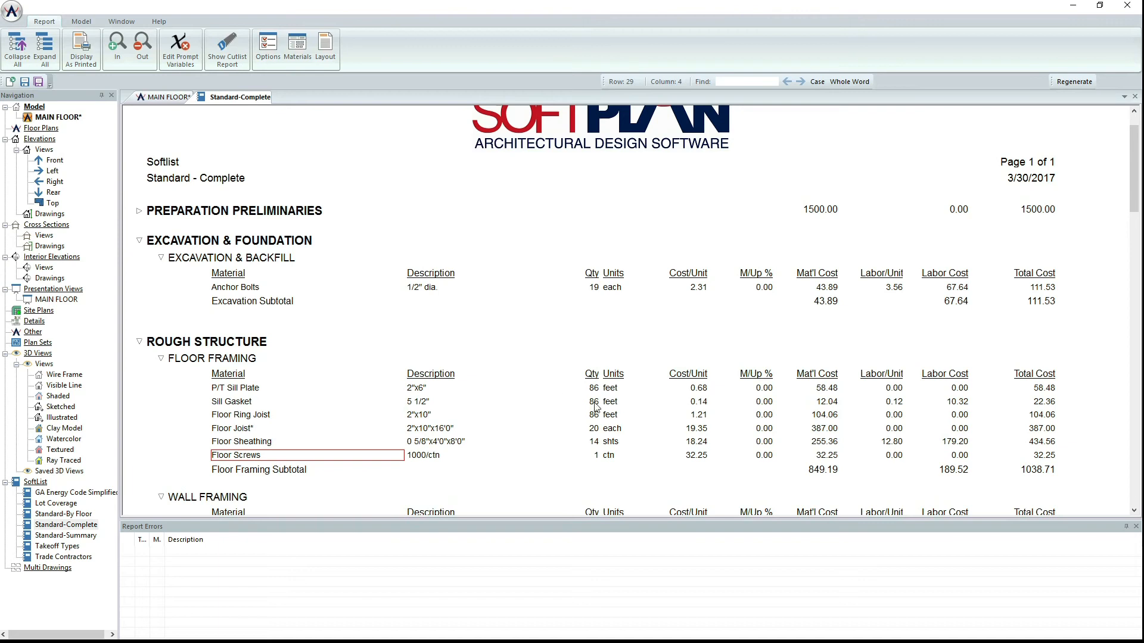
pyautogui.moveTo(753, 474)
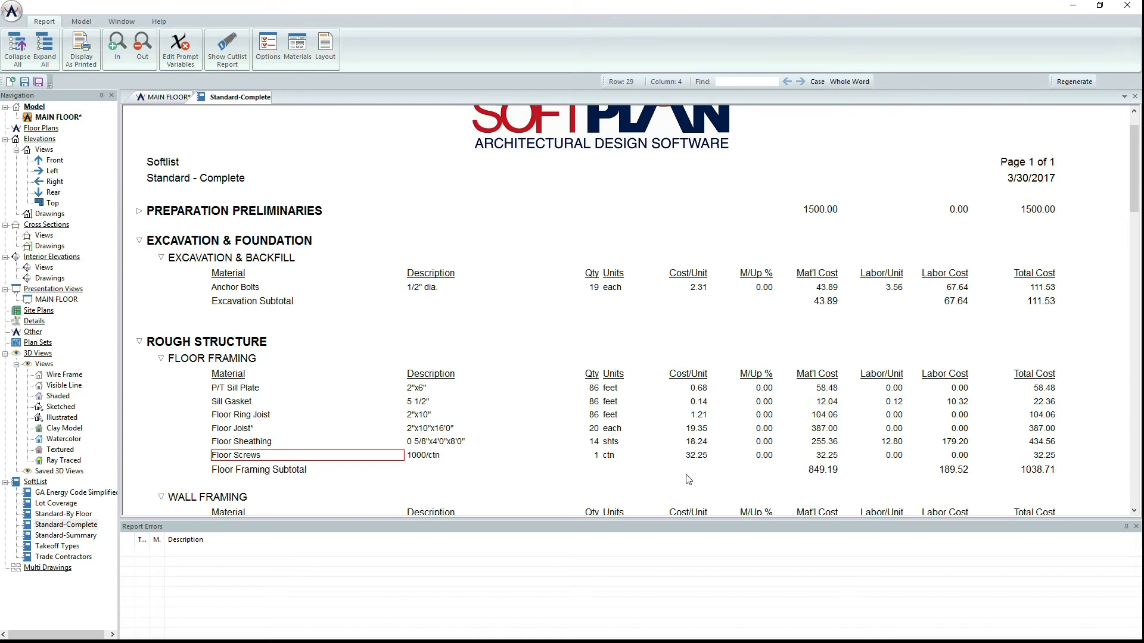
pyautogui.moveTo(814, 480)
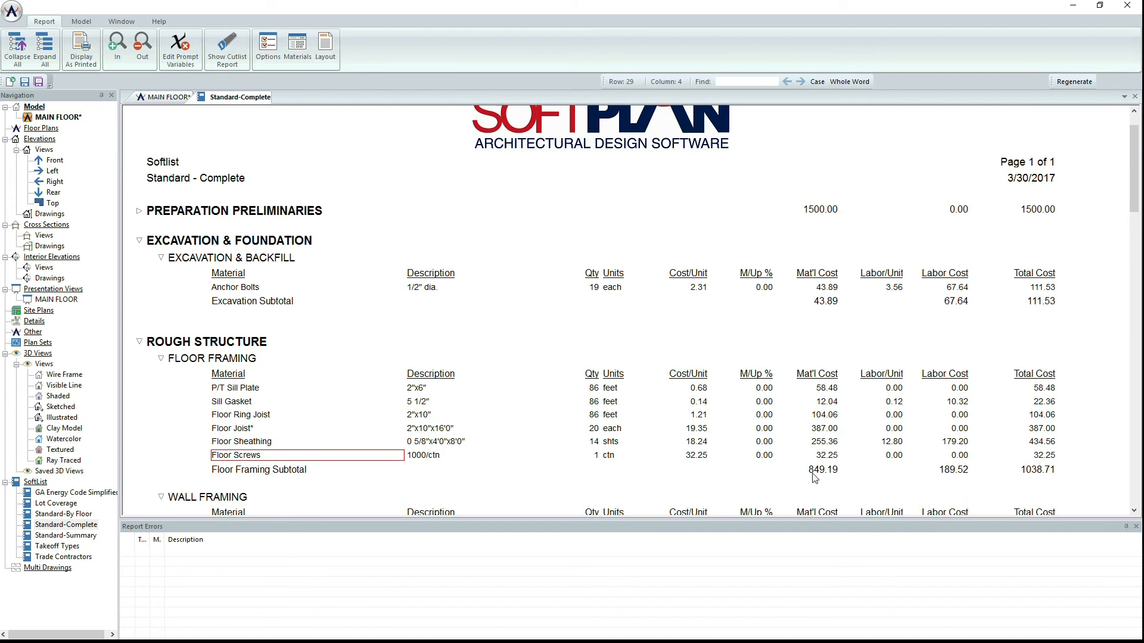
pyautogui.moveTo(858, 485)
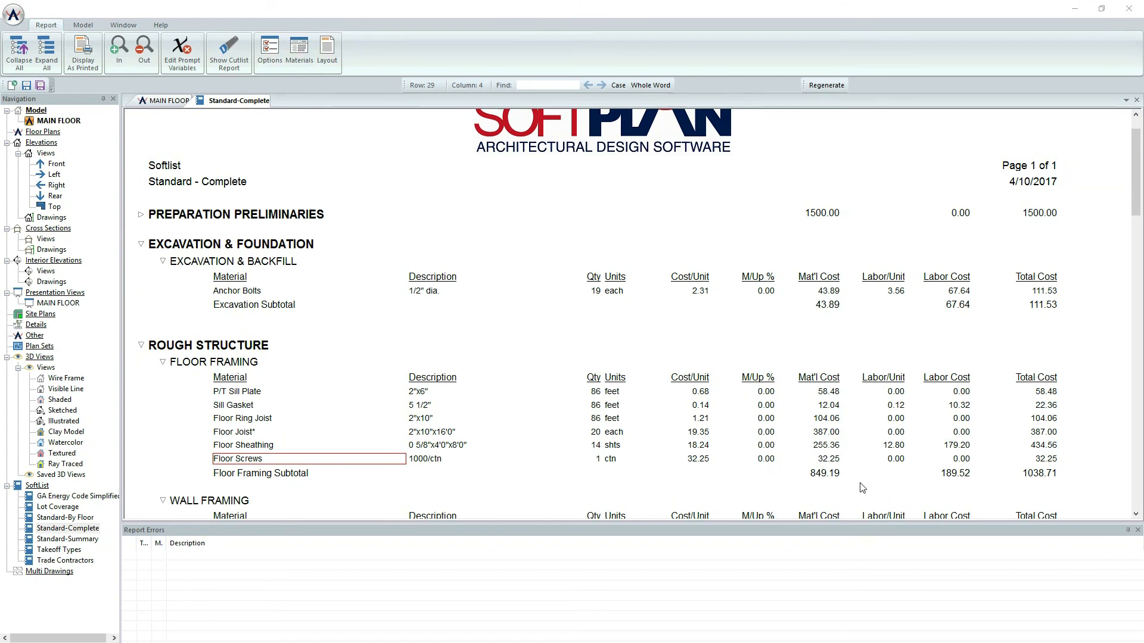
pyautogui.moveTo(926, 434)
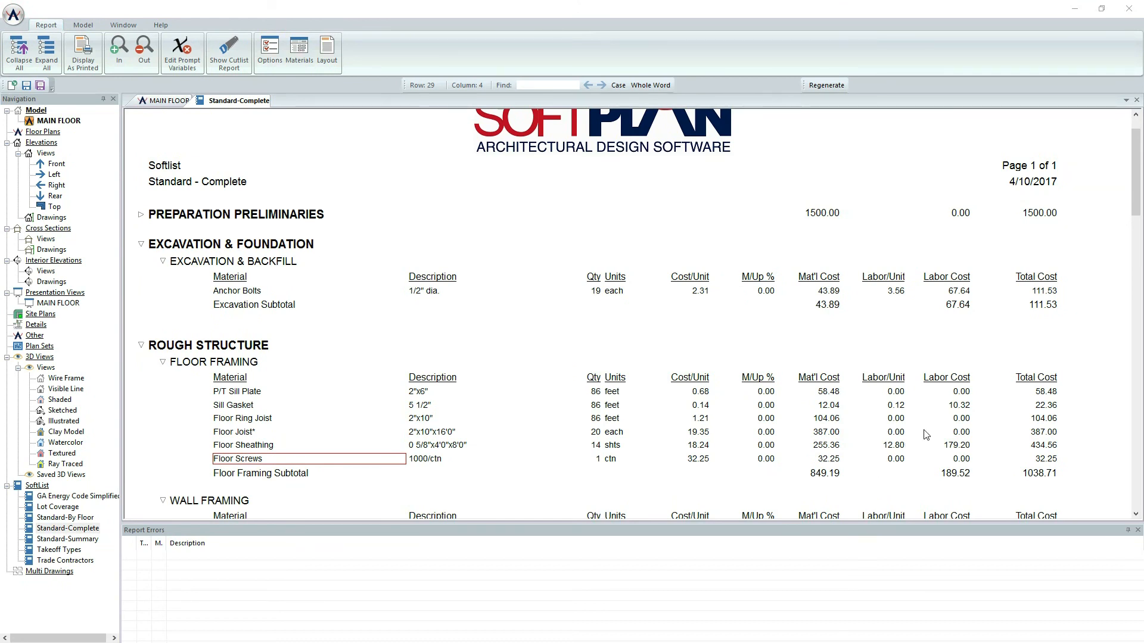
# Step: Highlight the Shims item's entities (the window) on the MAIN FLOOR plan
pyautogui.scroll(-3)
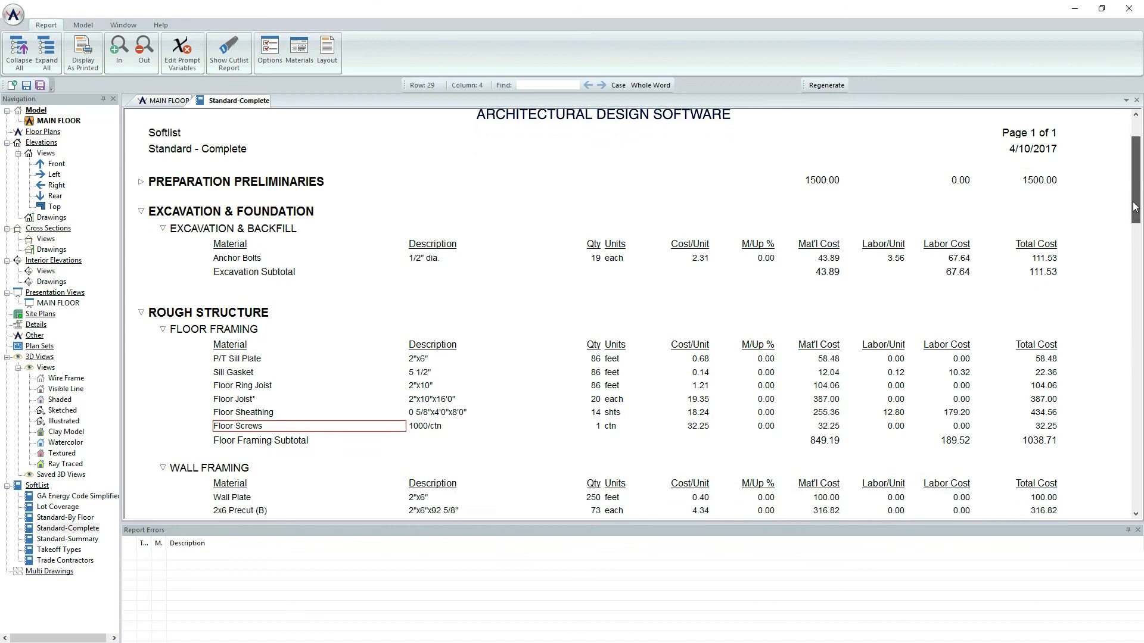
pyautogui.scroll(-3)
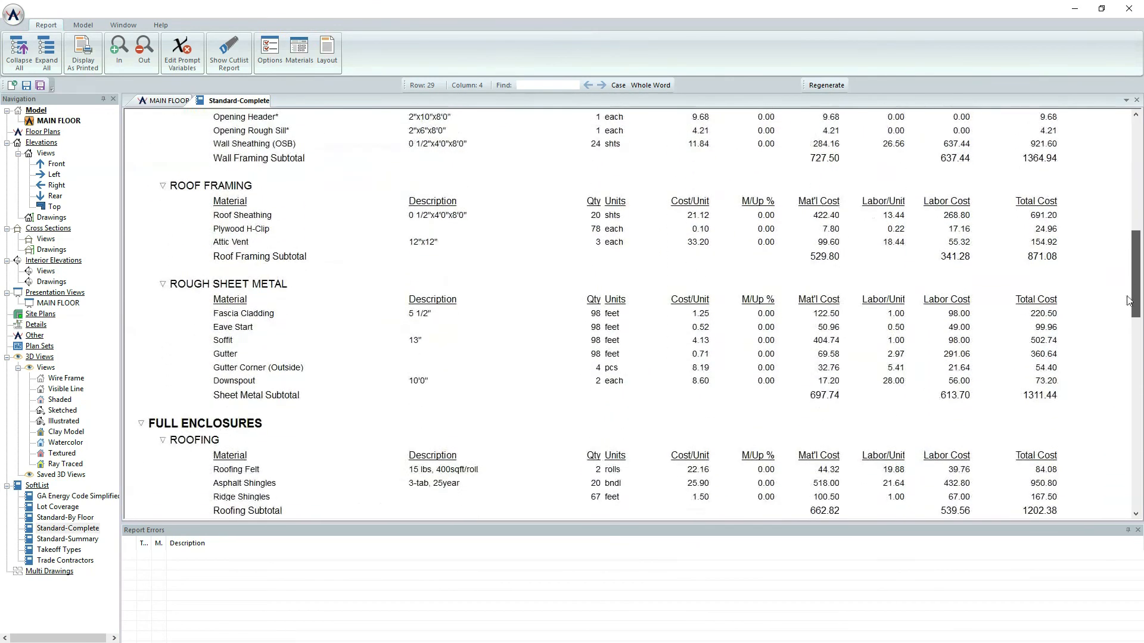
pyautogui.scroll(-3)
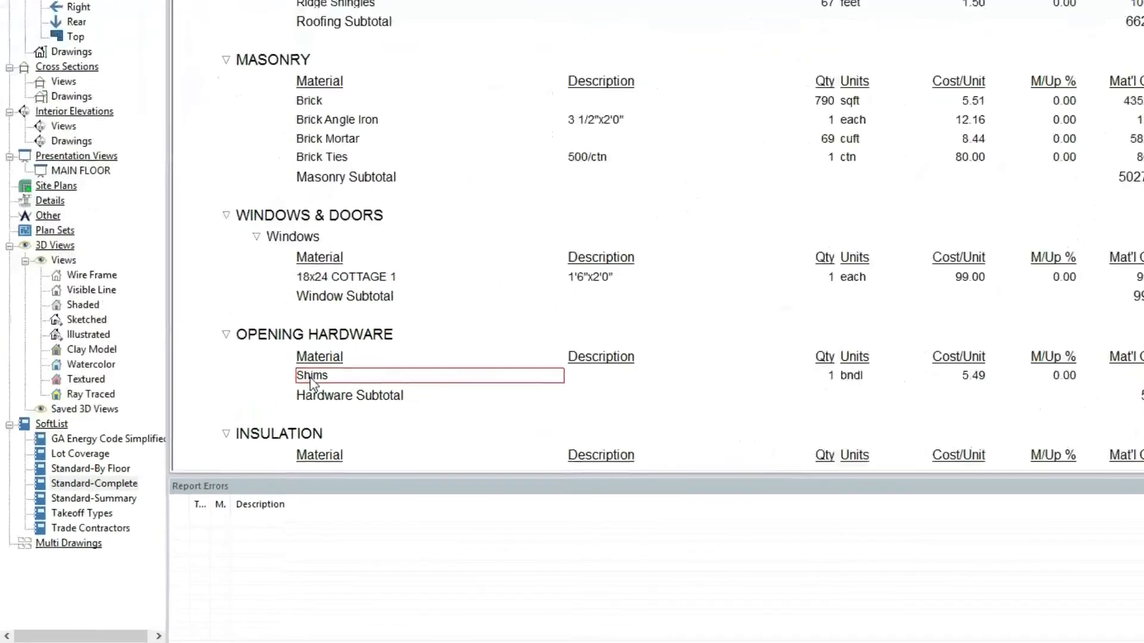
pyautogui.rightClick(310, 376)
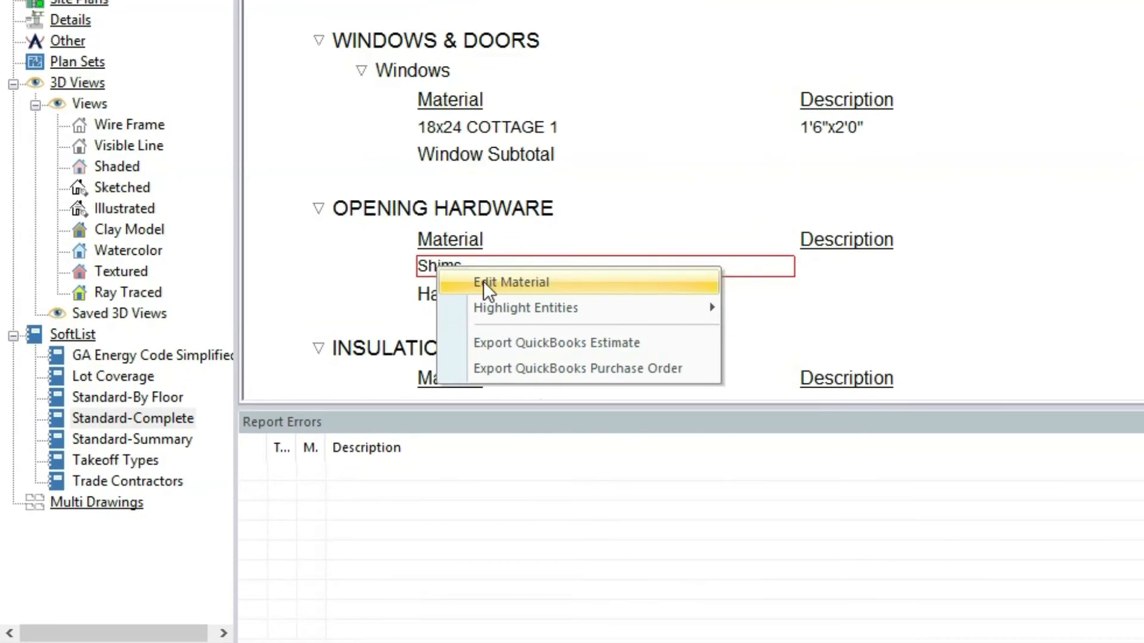
pyautogui.moveTo(525, 308)
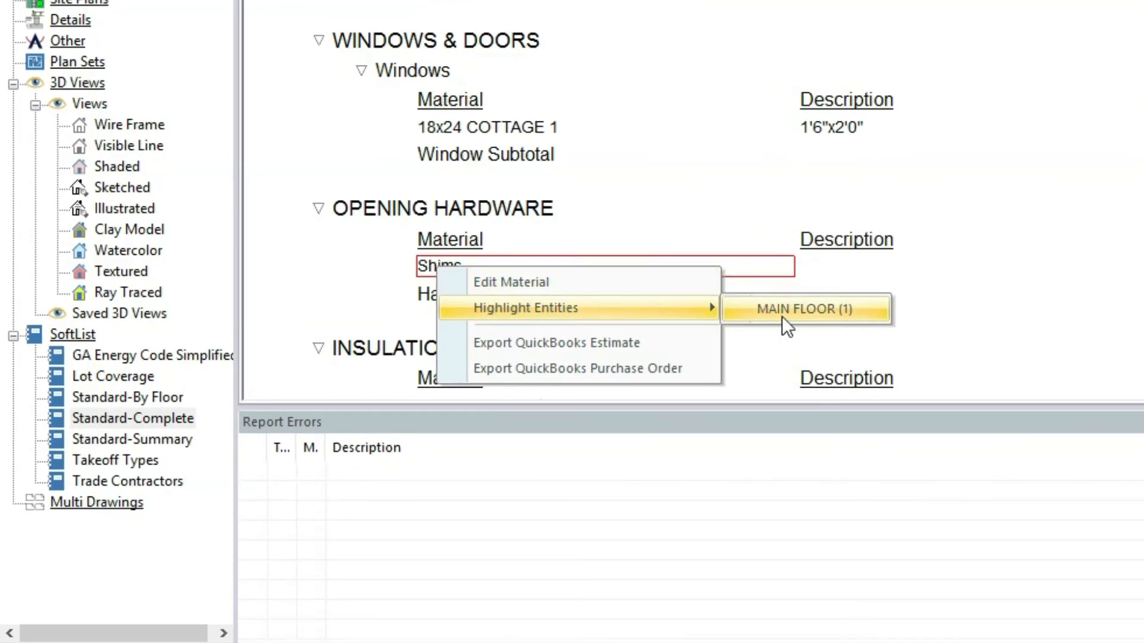
pyautogui.click(806, 309)
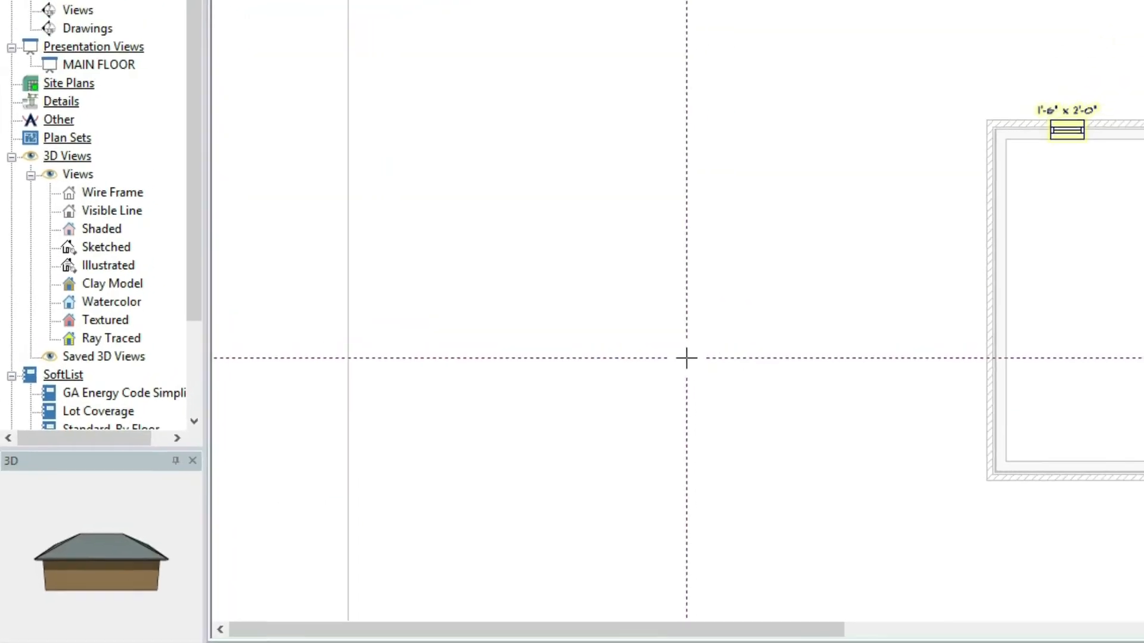